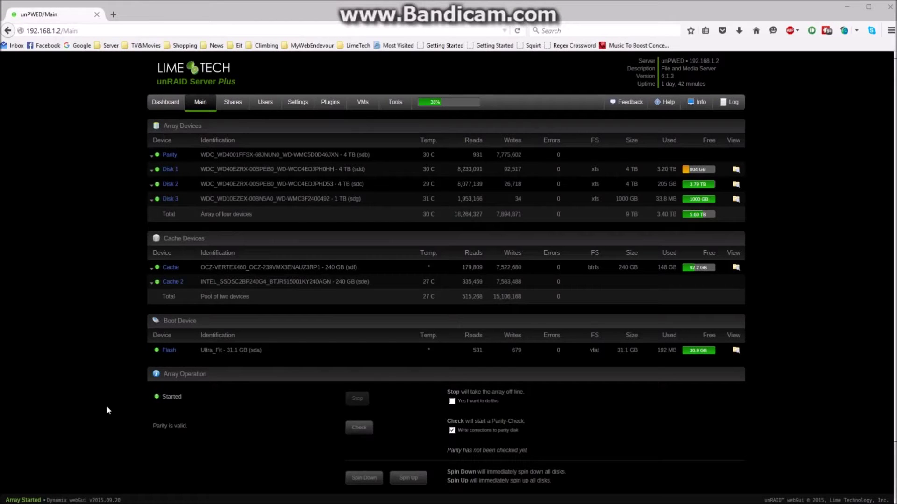
pyautogui.moveTo(250, 175)
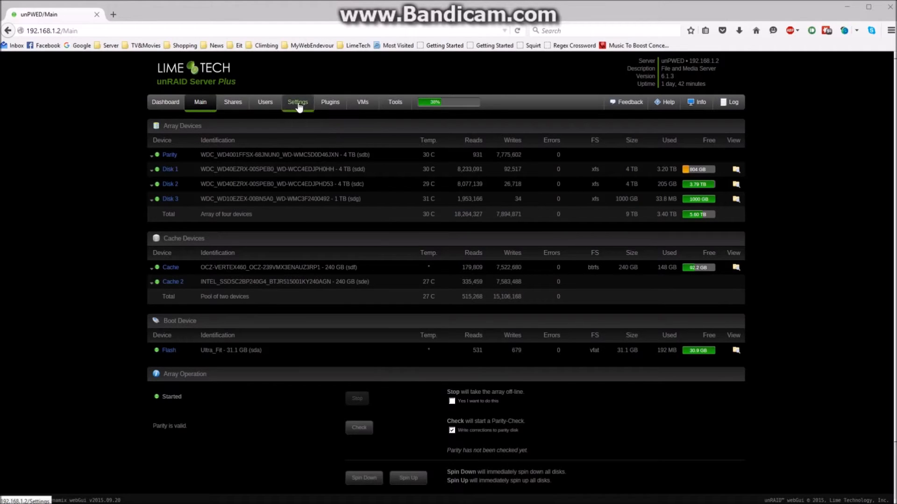
pyautogui.moveTo(301, 123)
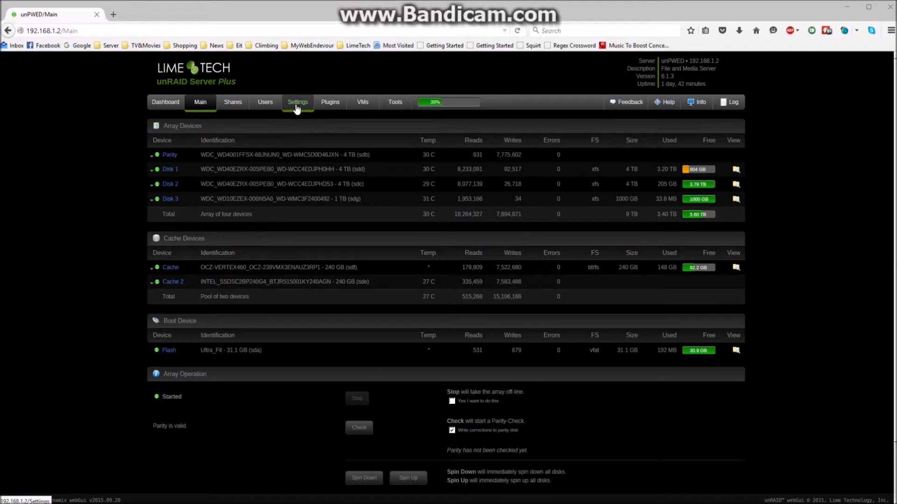
# Step: Go to the server Settings page from the top navigation
pyautogui.click(297, 101)
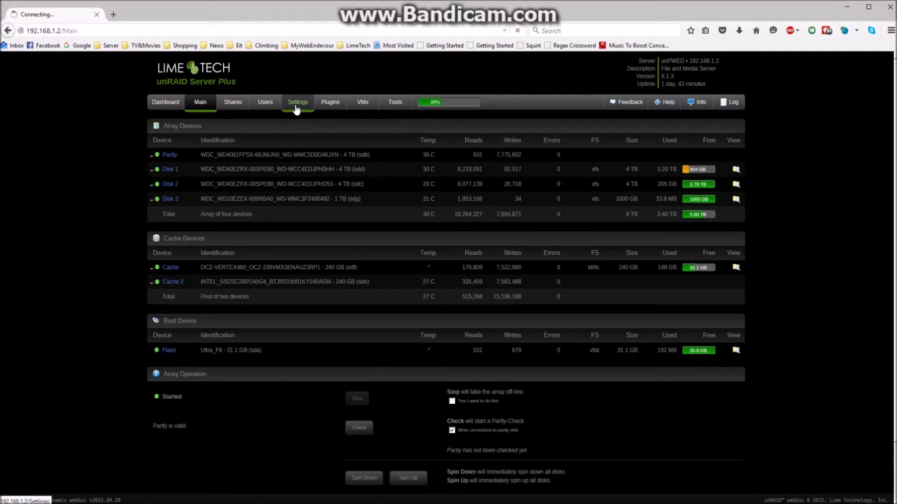
# Step: In Docker settings, enable Docker and set the image size to 20 GB
pyautogui.click(297, 101)
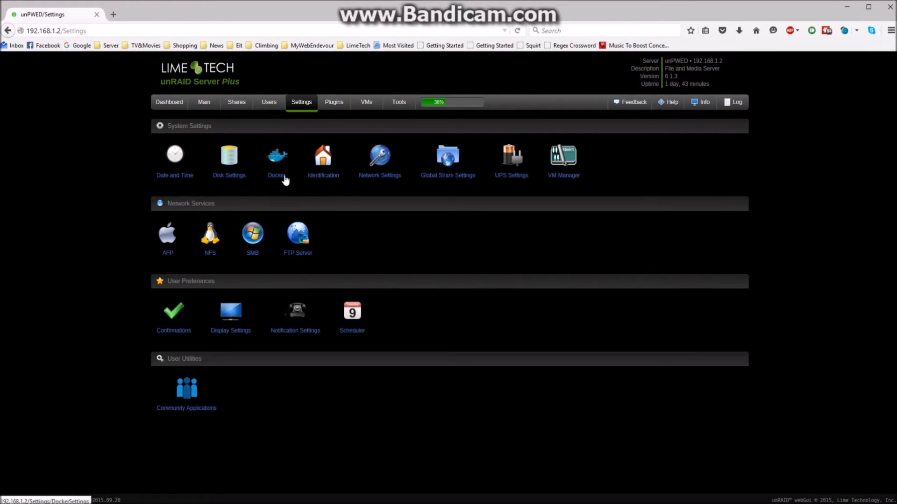
pyautogui.click(276, 154)
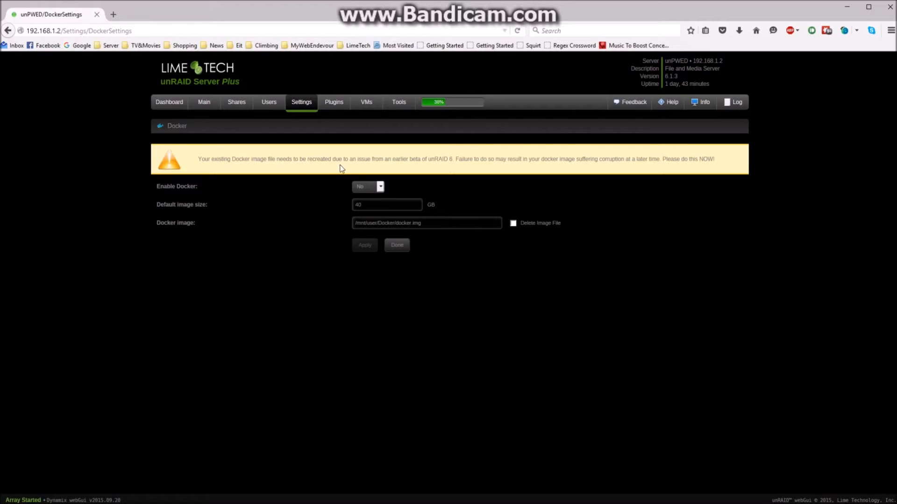
pyautogui.click(368, 186)
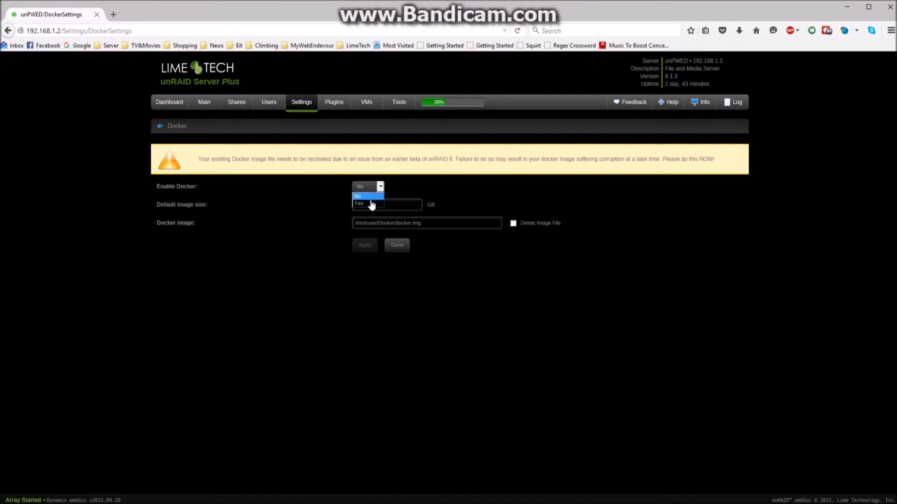
pyautogui.click(358, 203)
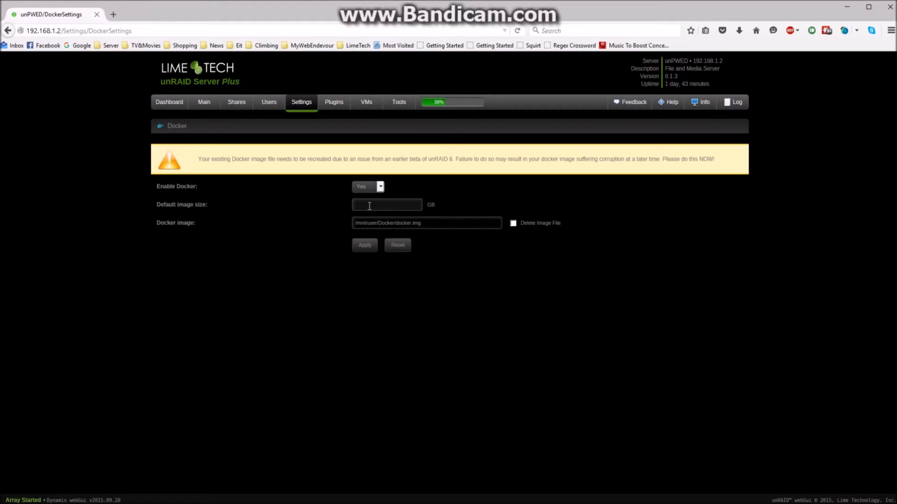
pyautogui.write('20')
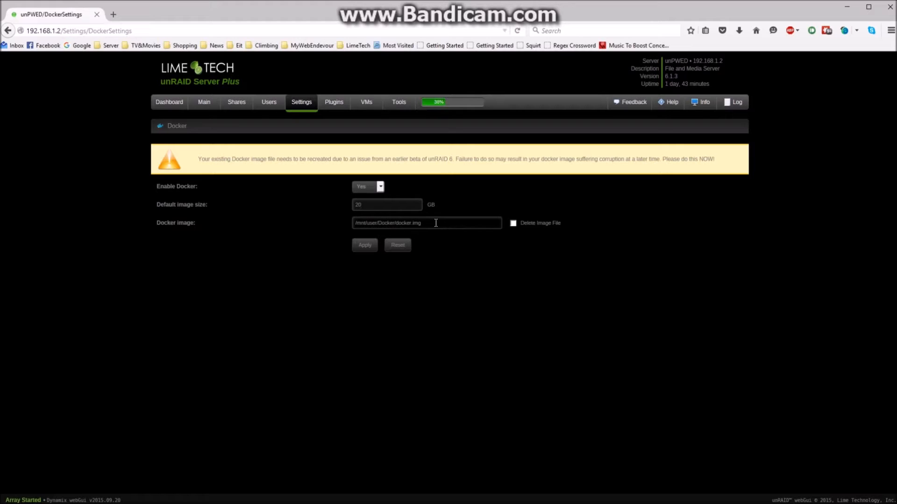
# Step: Browse the image location to the Docker folder on the cache drive (/mnt/cache/Docker)
pyautogui.click(436, 223)
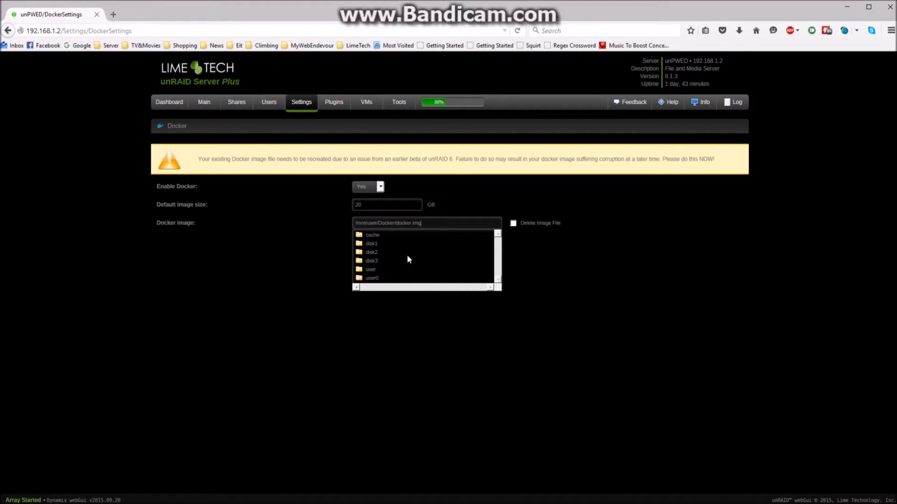
pyautogui.click(370, 269)
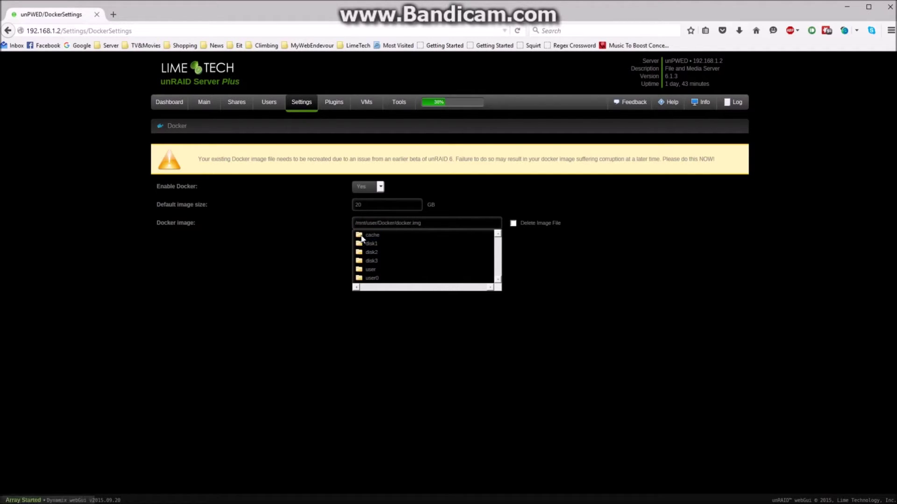
pyautogui.click(371, 236)
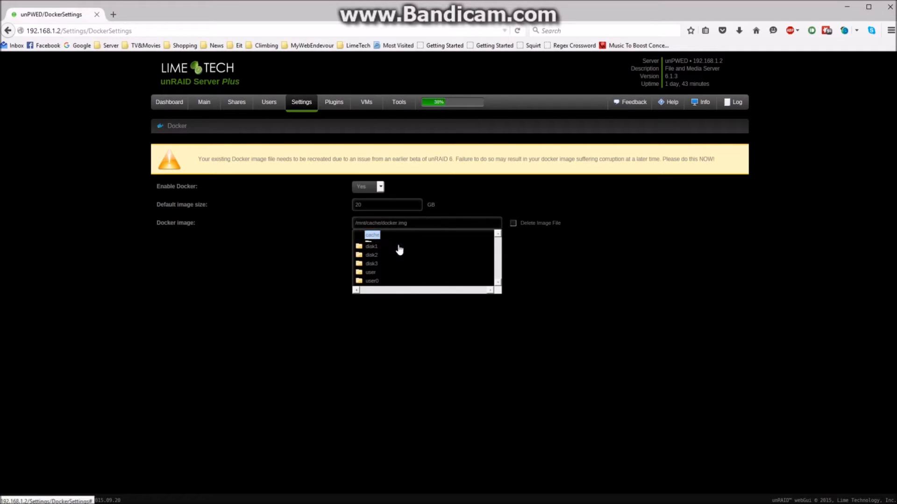
pyautogui.click(372, 235)
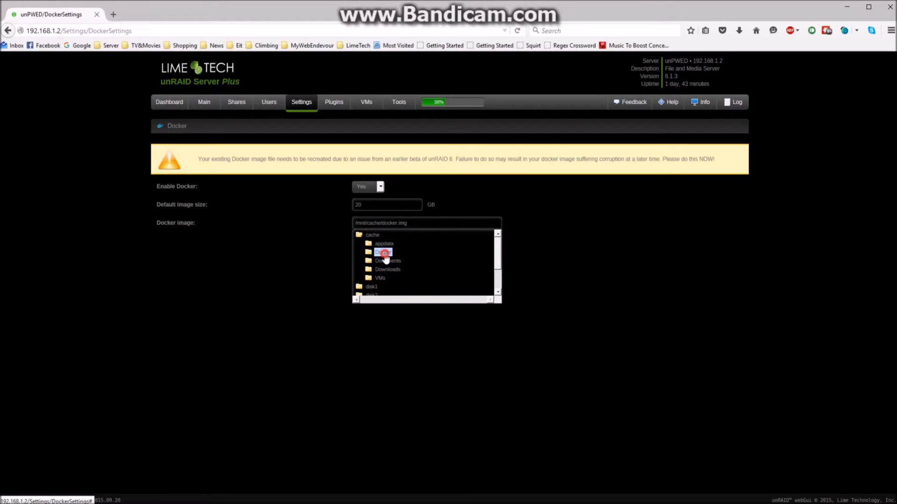
pyautogui.click(382, 253)
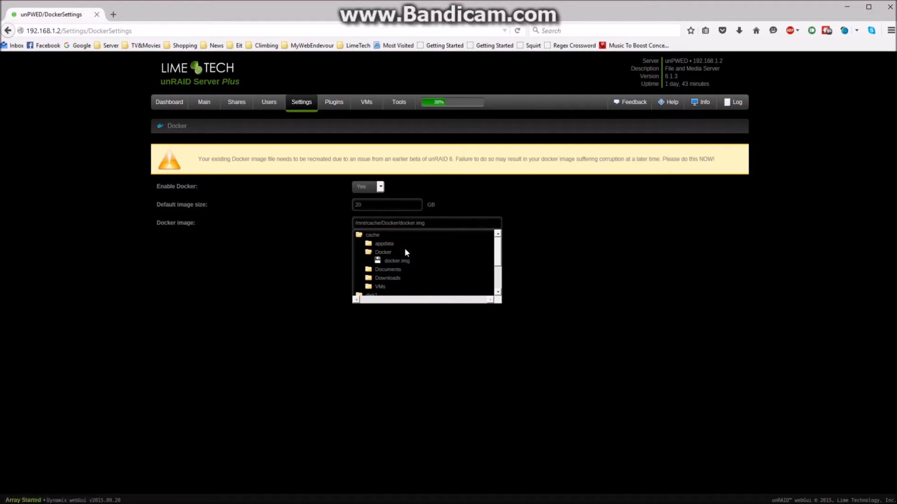
pyautogui.moveTo(399, 256)
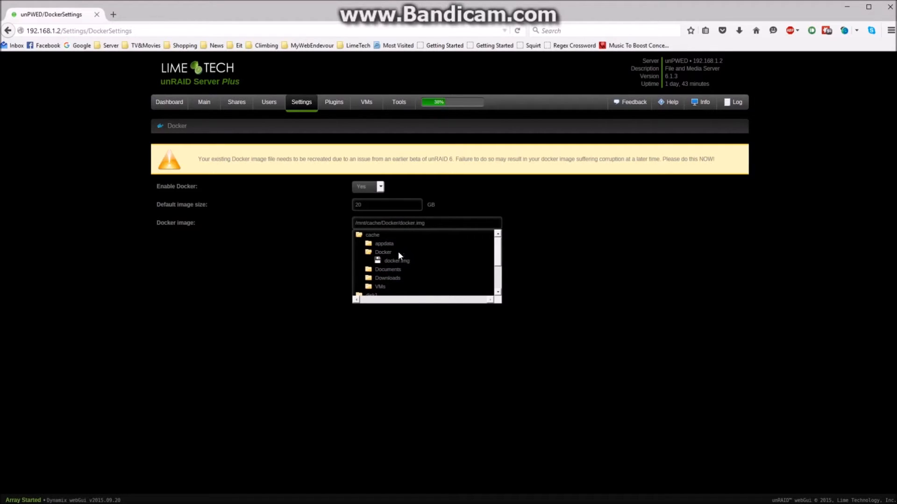
pyautogui.moveTo(416, 223)
pyautogui.write('1')
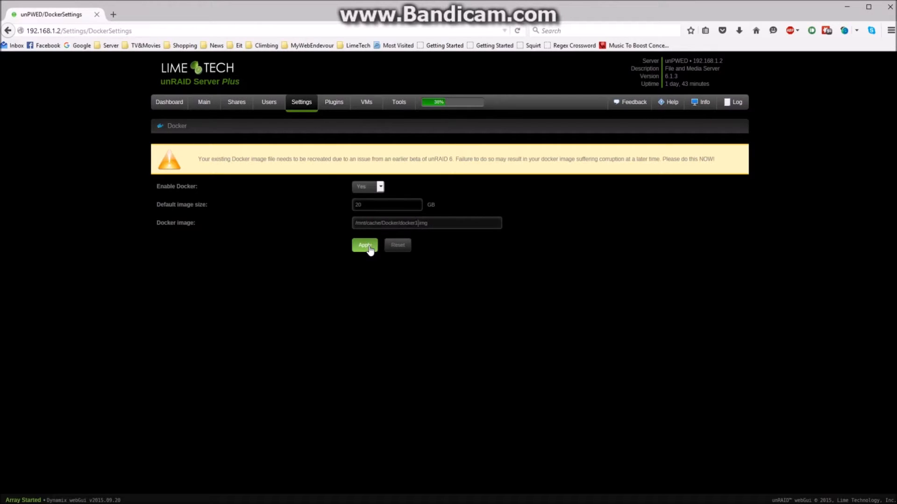
# Step: Apply the Docker settings so Docker 1.7.1 starts from docker1.img
pyautogui.click(365, 245)
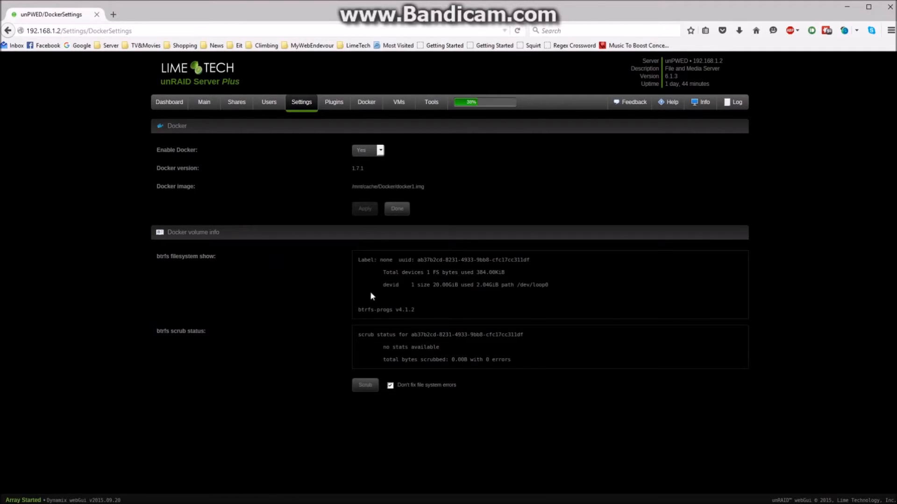
pyautogui.moveTo(366, 103)
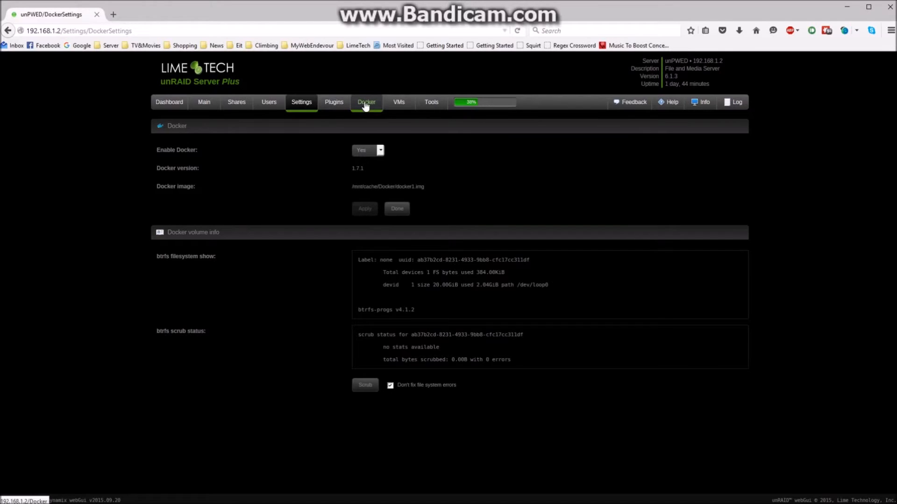
# Step: Show the Docker containers page and focus the empty Template repositories box
pyautogui.click(366, 101)
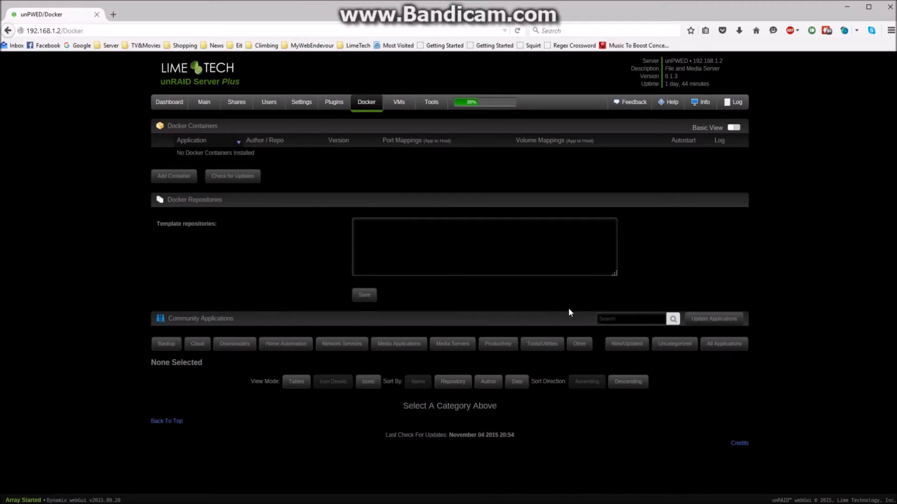
pyautogui.moveTo(277, 191)
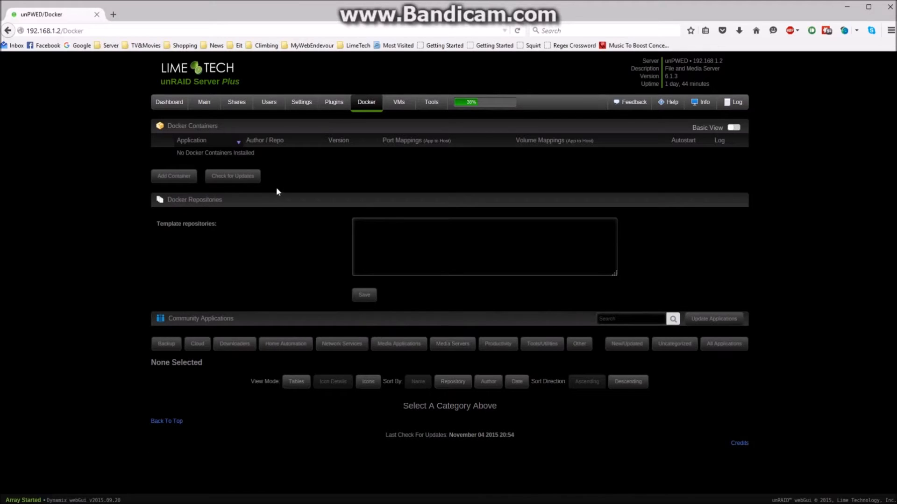
pyautogui.click(397, 246)
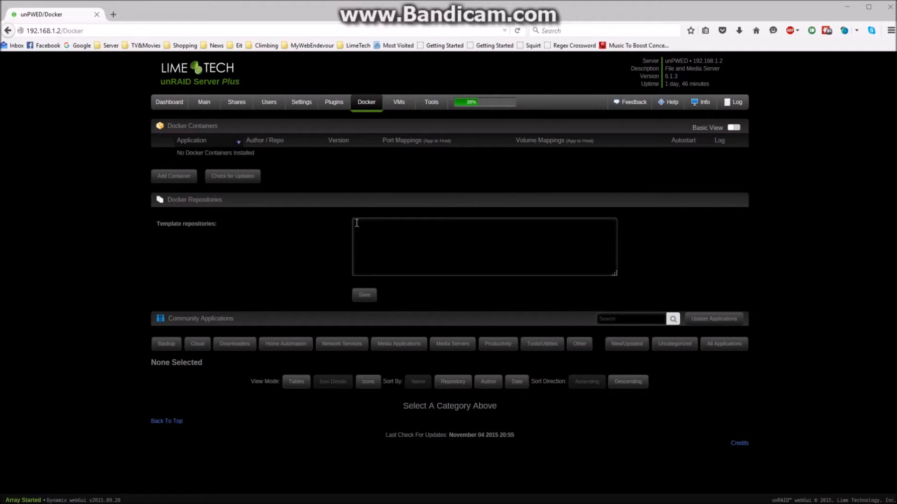
pyautogui.moveTo(437, 222)
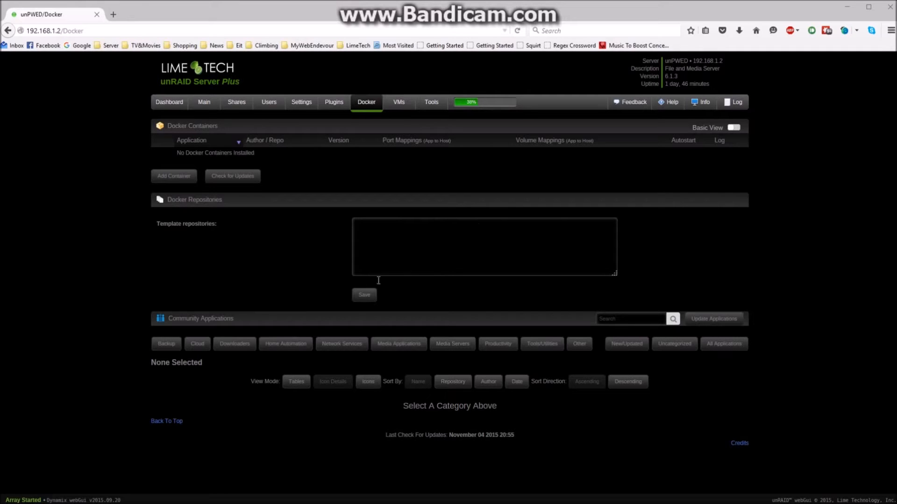
# Step: On the Lime Technology forum, navigate to the Docker Containers board's thread list
pyautogui.click(114, 15)
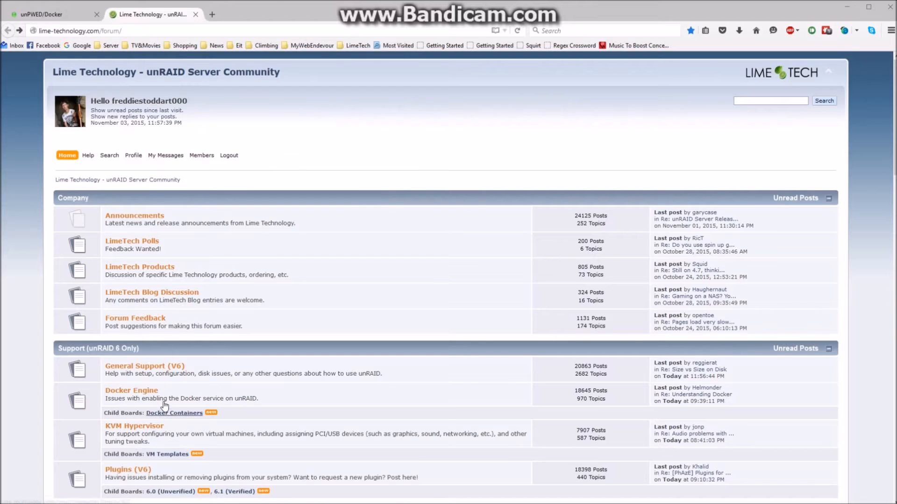
pyautogui.moveTo(170, 164)
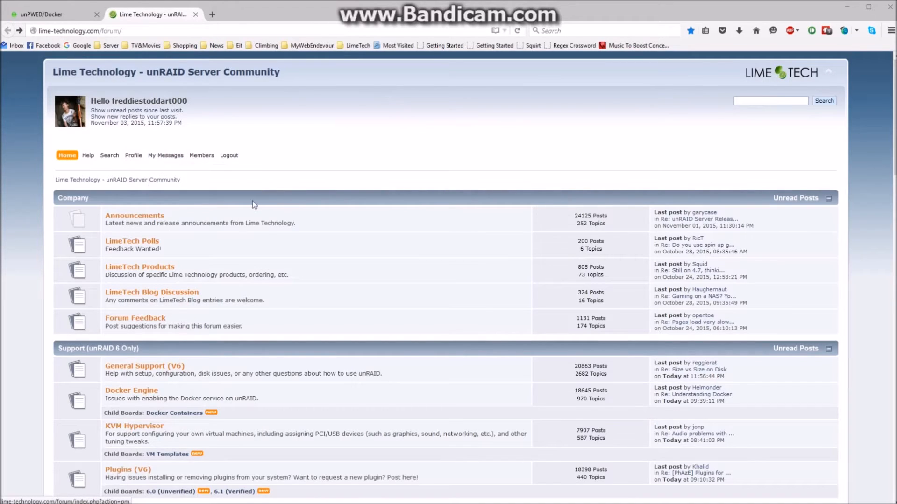
pyautogui.moveTo(168, 237)
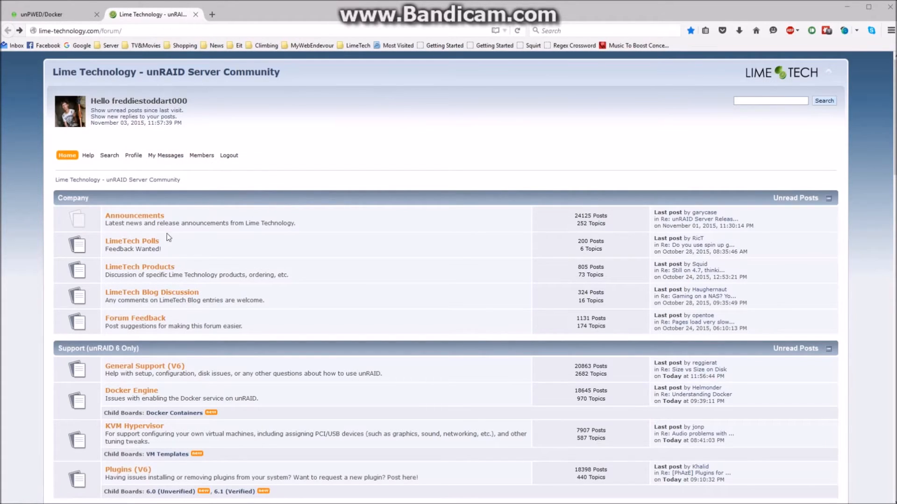
pyautogui.moveTo(87, 31)
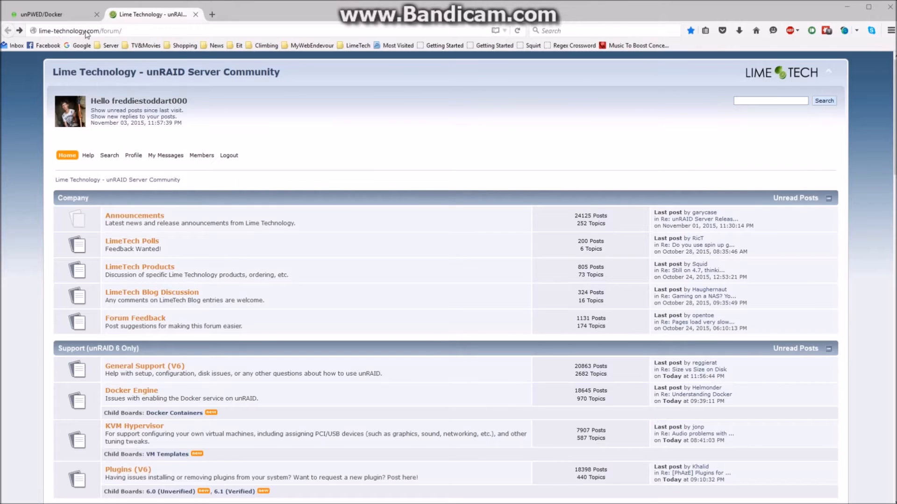
pyautogui.moveTo(264, 236)
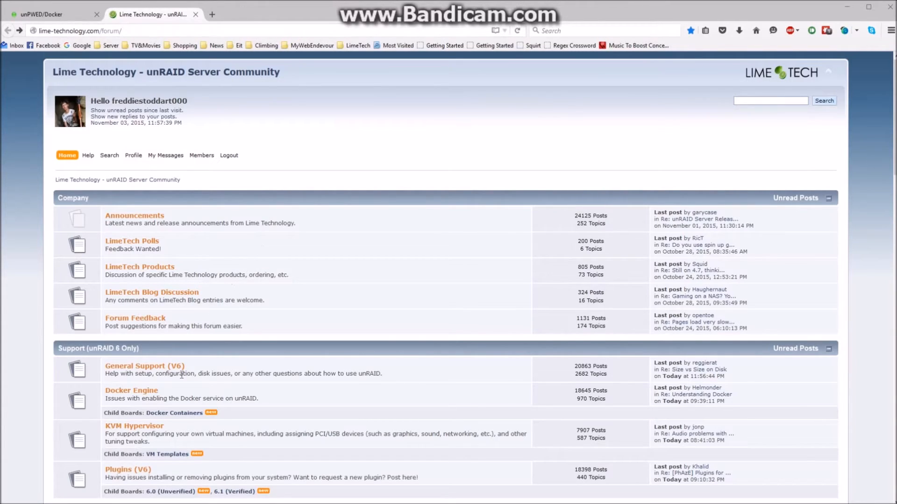
pyautogui.scroll(-3)
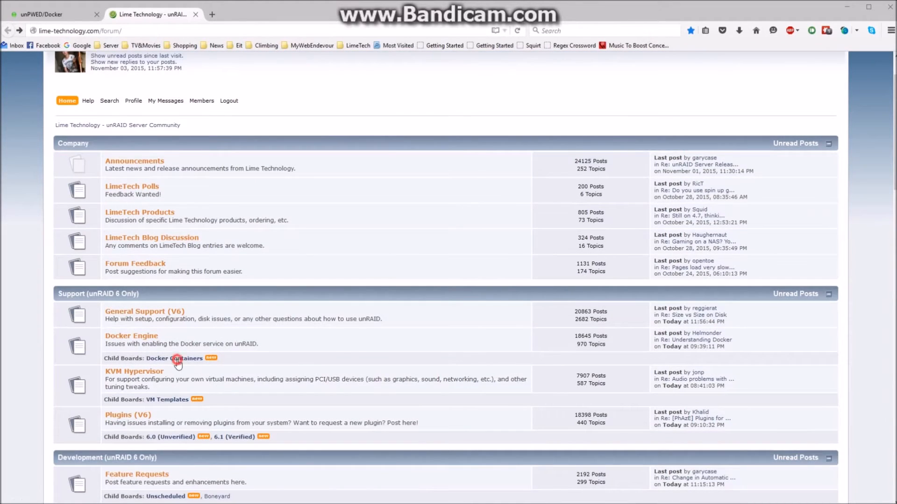
pyautogui.click(174, 359)
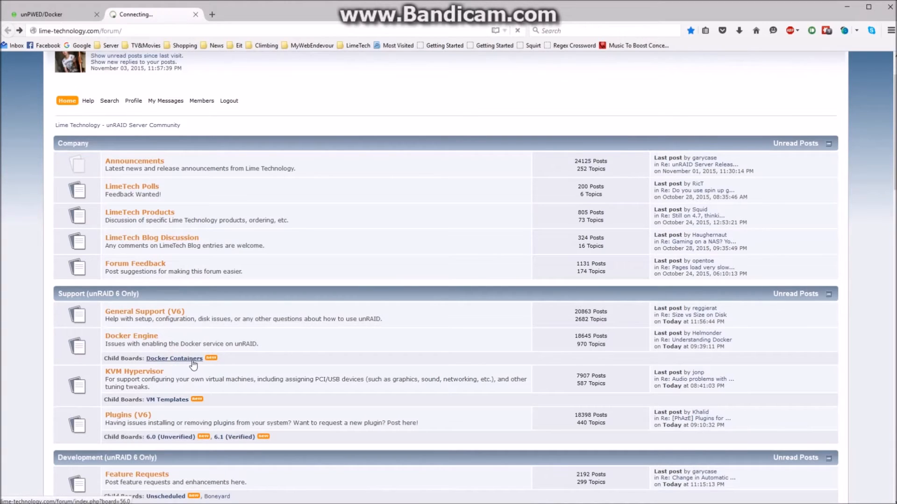
pyautogui.click(174, 358)
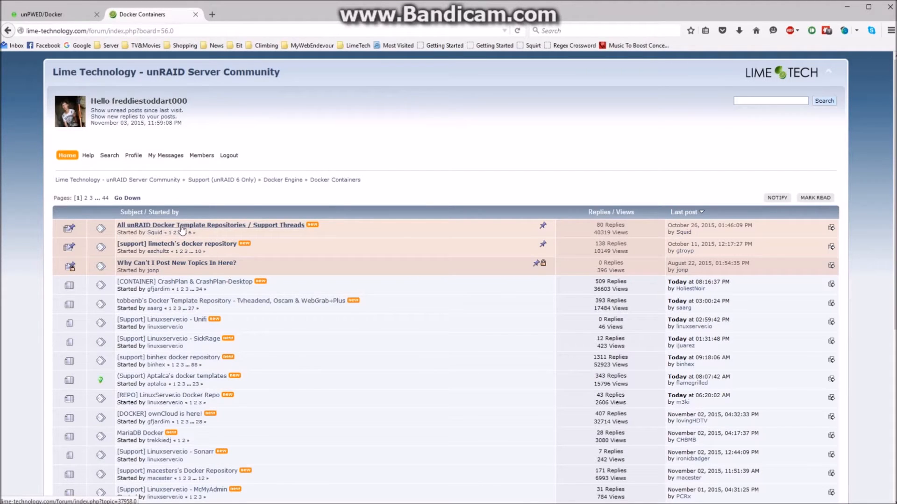
# Step: In the template repositories thread, copy aptalca's Repository link address
pyautogui.click(181, 225)
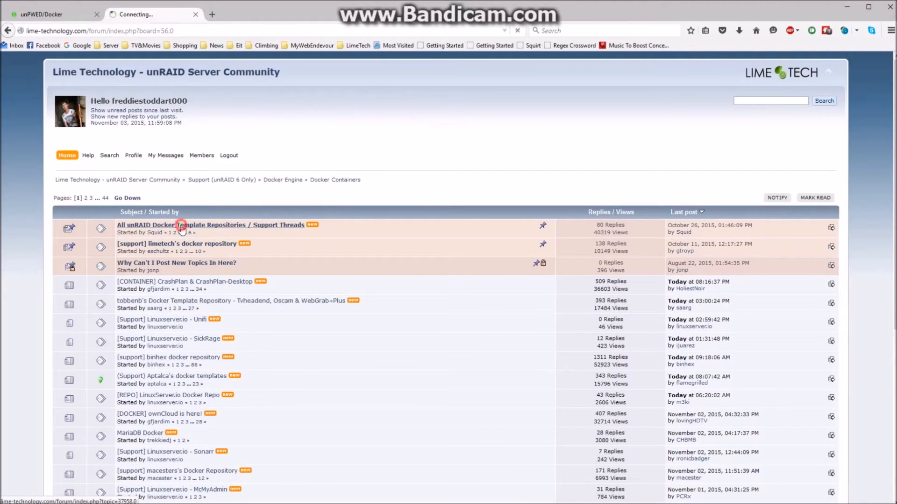
pyautogui.click(181, 224)
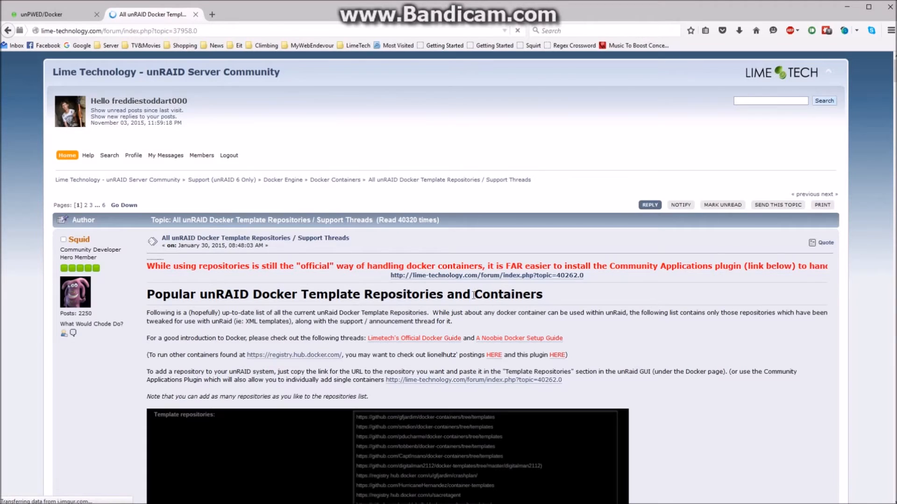
pyautogui.scroll(-3)
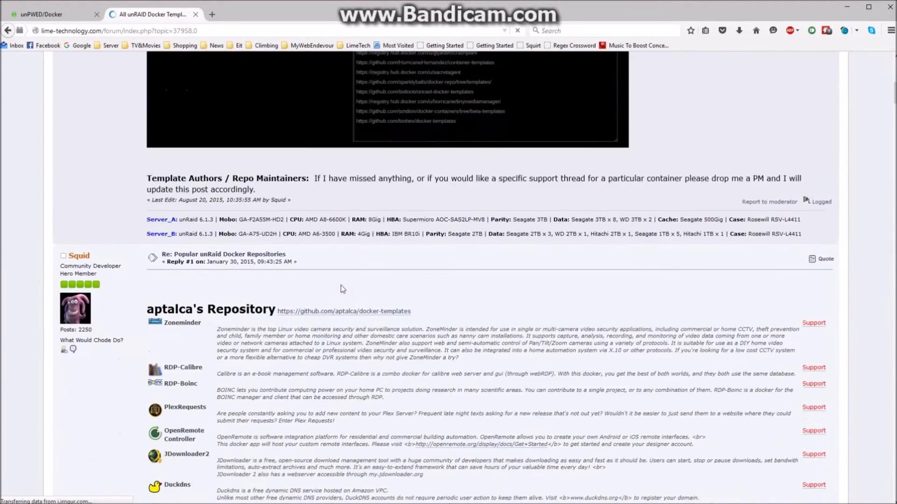
pyautogui.scroll(-3)
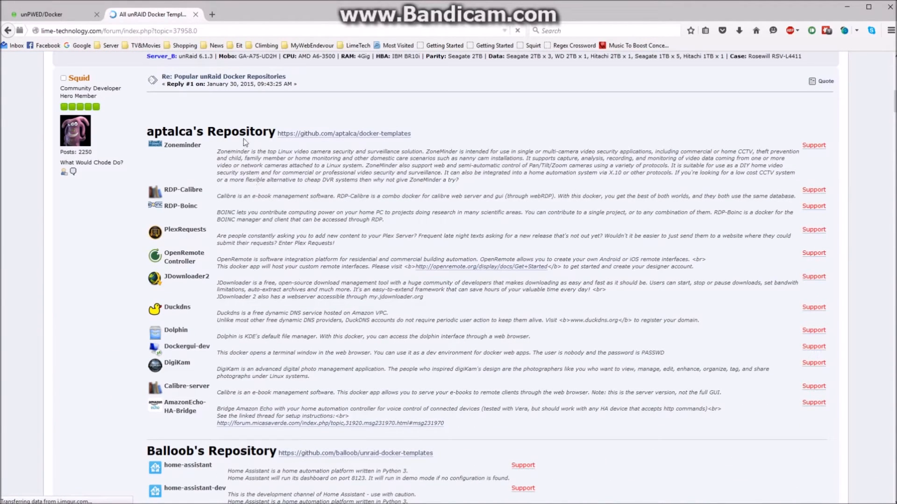
pyautogui.moveTo(411, 138)
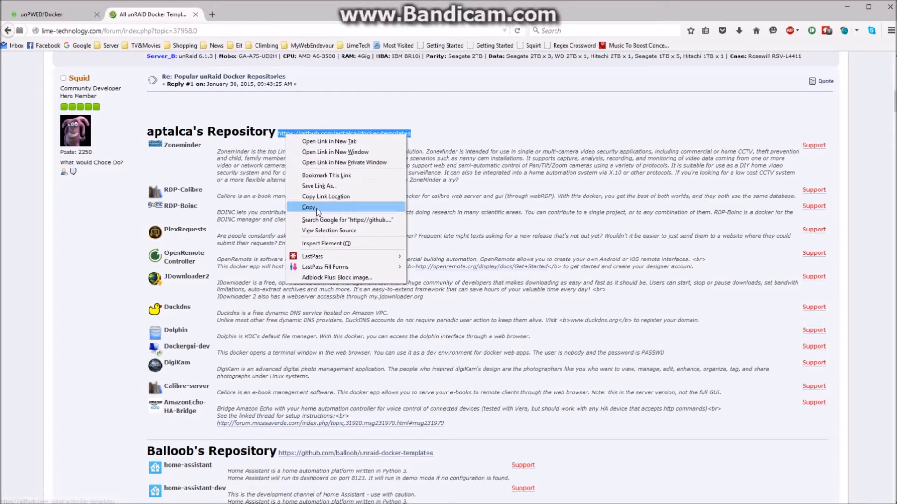
pyautogui.click(42, 14)
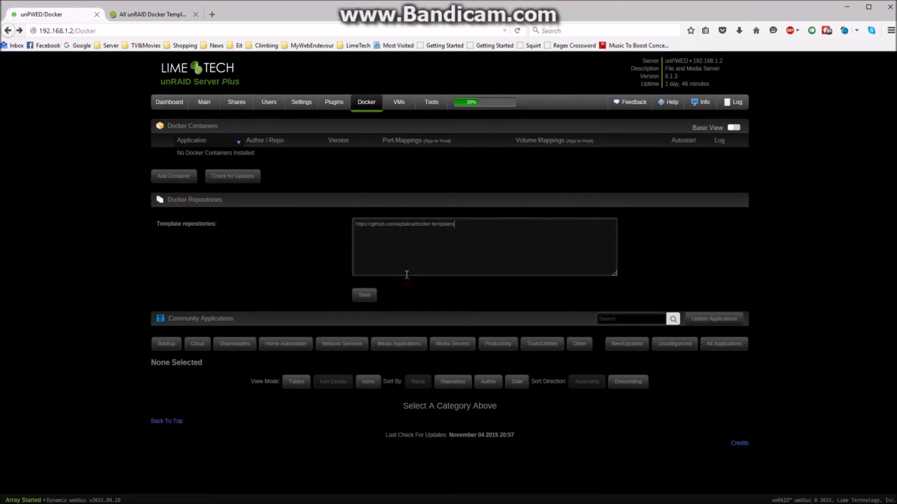
# Step: Save the aptalca docker-templates GitHub URL in the template repositories list
pyautogui.click(365, 295)
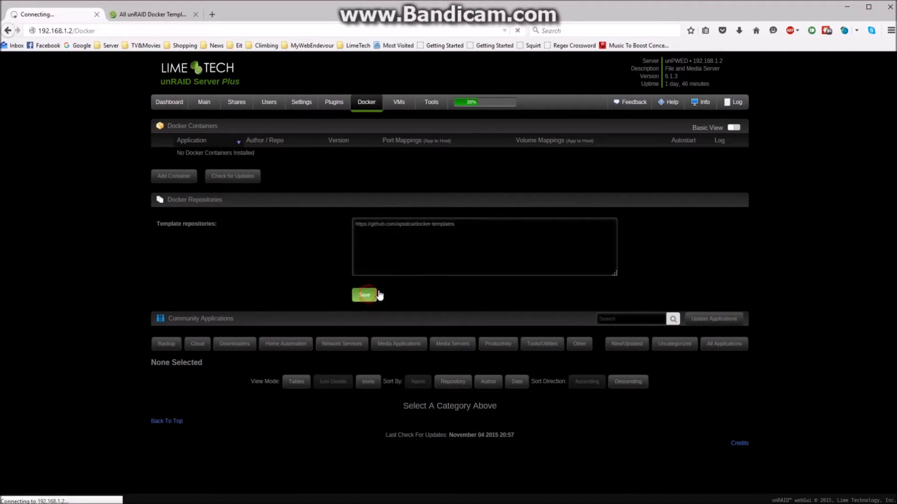
pyautogui.click(364, 295)
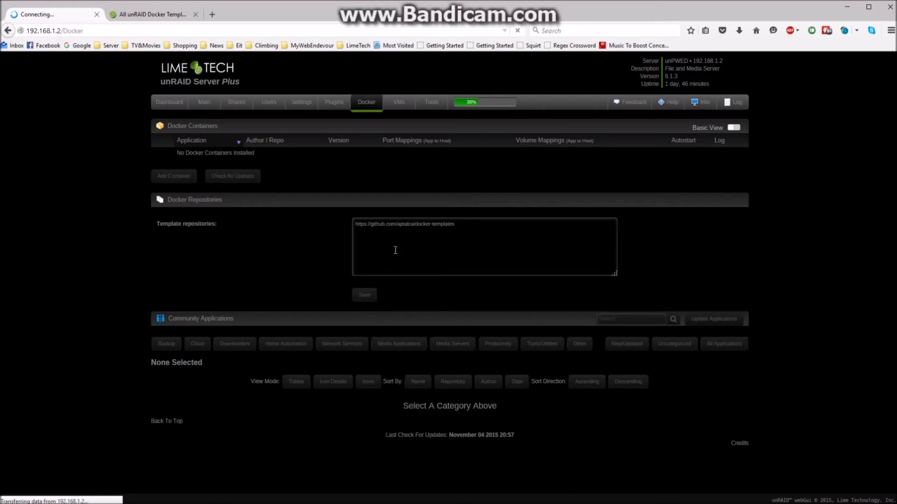
pyautogui.moveTo(385, 252)
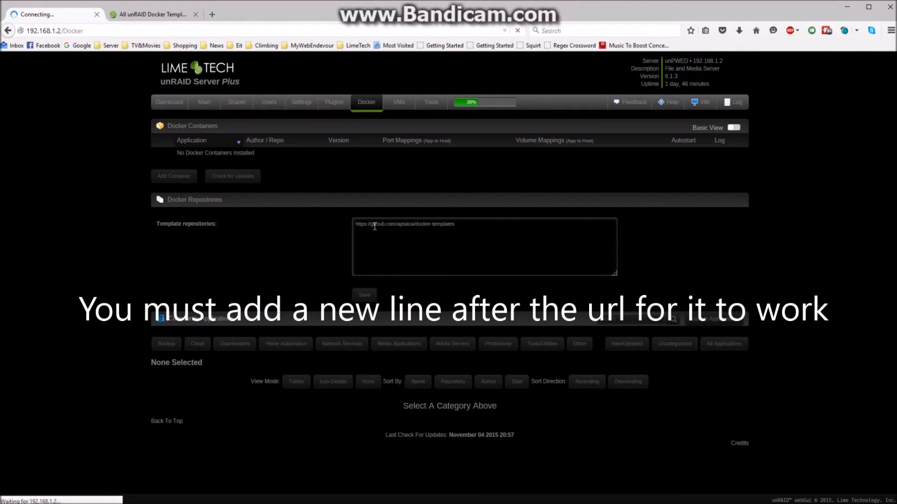
pyautogui.click(364, 295)
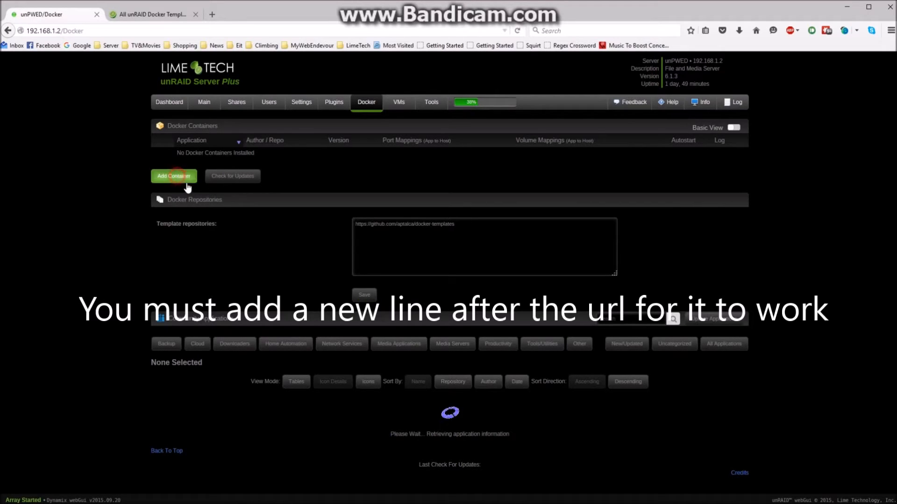
pyautogui.click(174, 176)
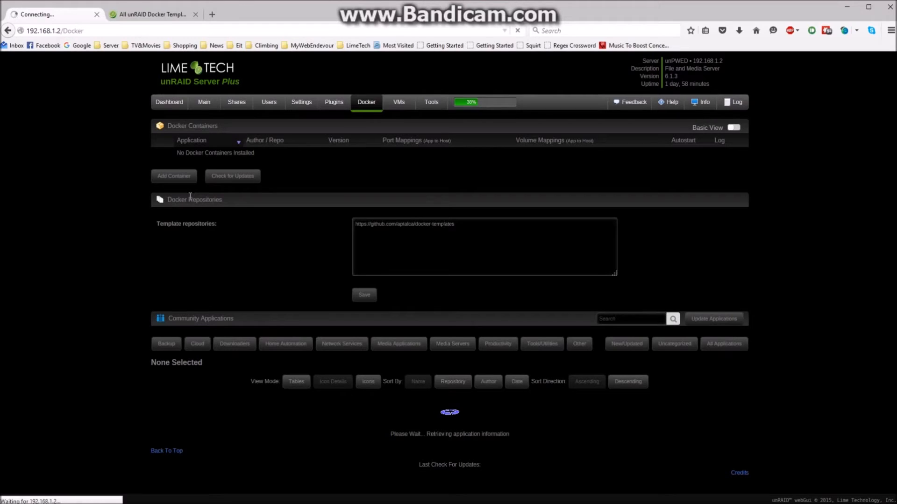
# Step: On the Add Container page, list the user and aptalca default templates
pyautogui.click(173, 176)
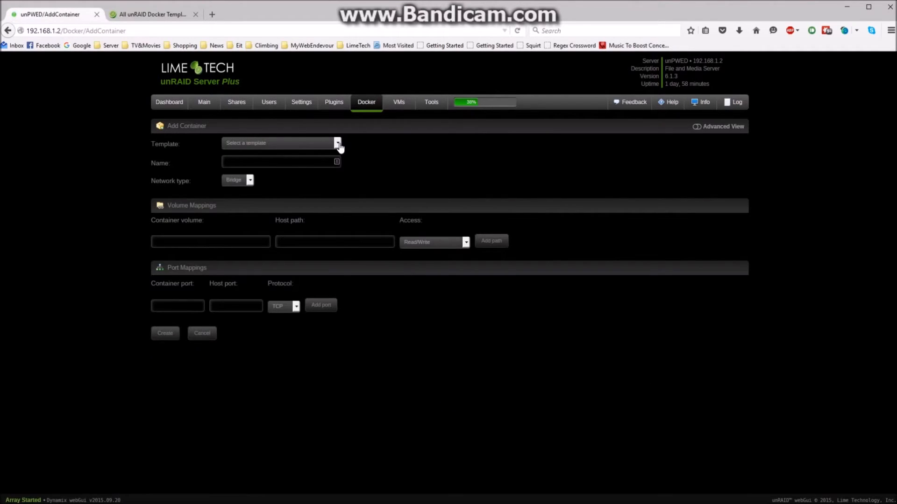
pyautogui.click(337, 142)
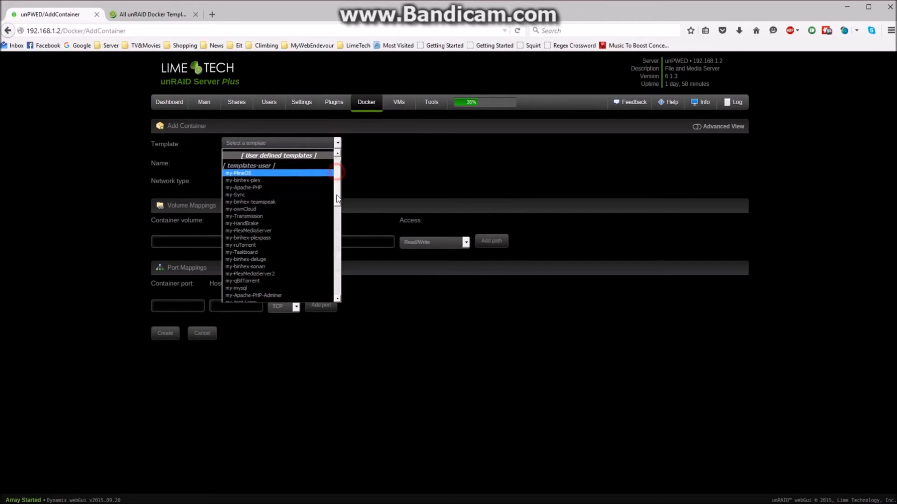
pyautogui.scroll(-3)
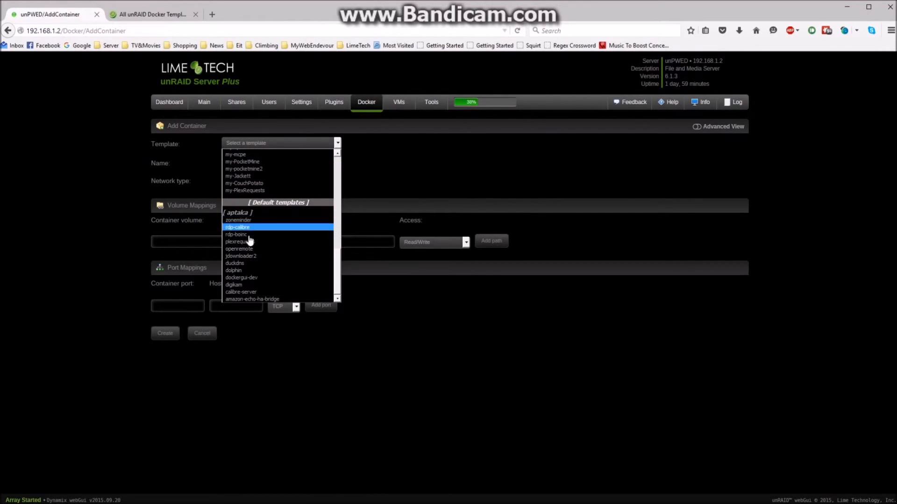
pyautogui.moveTo(255, 271)
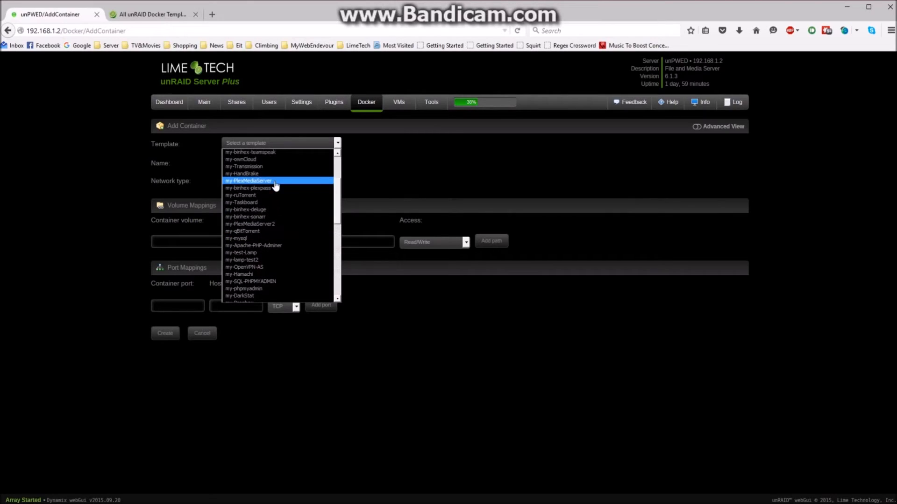
# Step: Load the my-PlexMediaServer template and map /config to /mnt/cache/appdata/PlexMediaServer1/
pyautogui.click(248, 181)
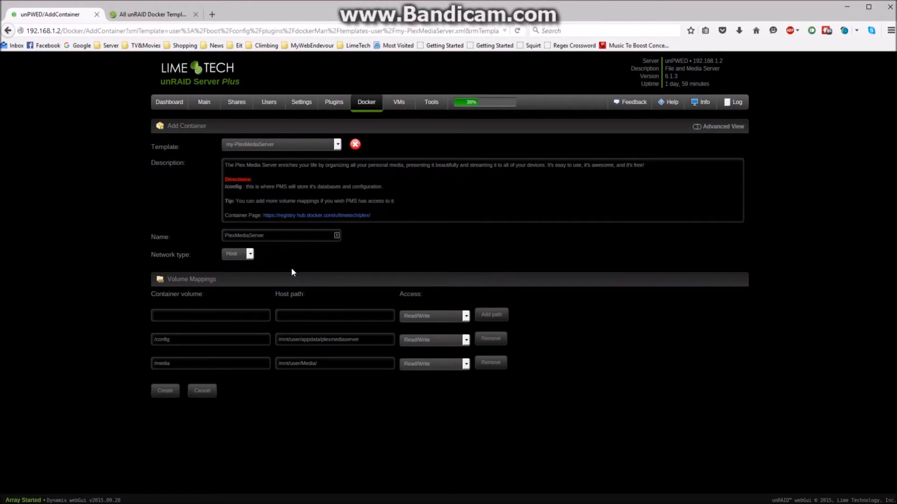
pyautogui.moveTo(264, 303)
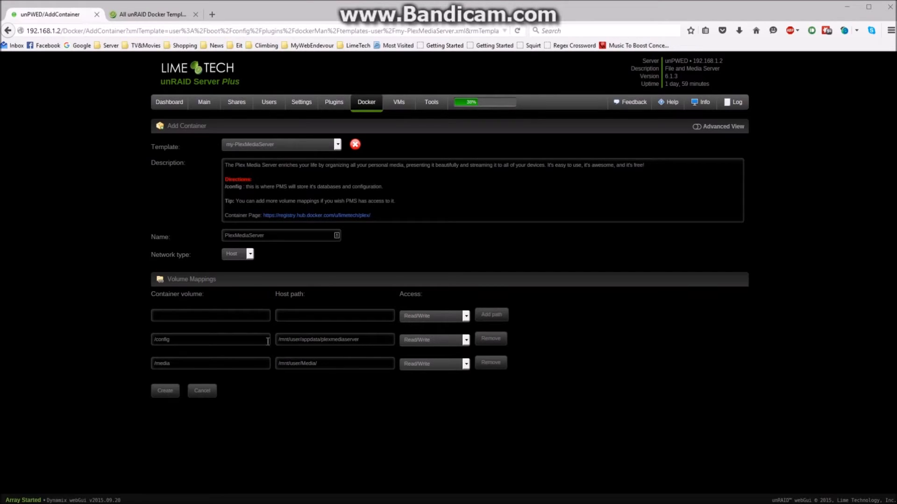
pyautogui.moveTo(253, 343)
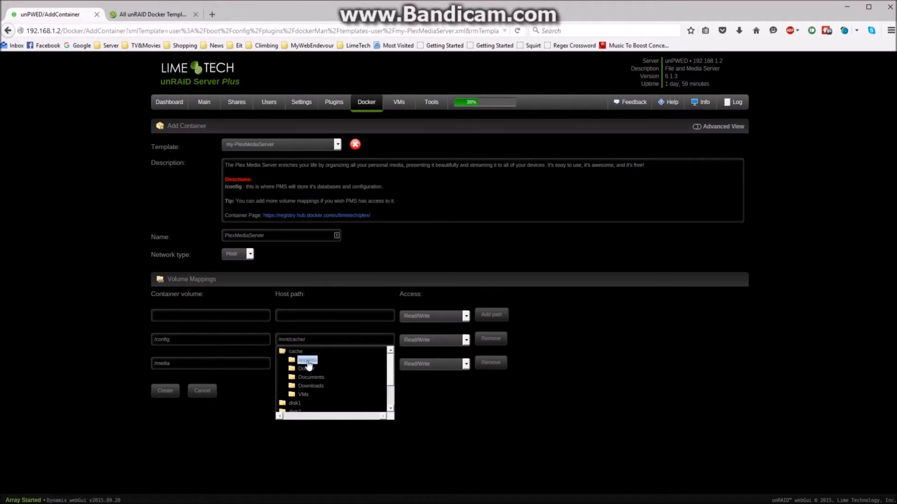
pyautogui.doubleClick(306, 360)
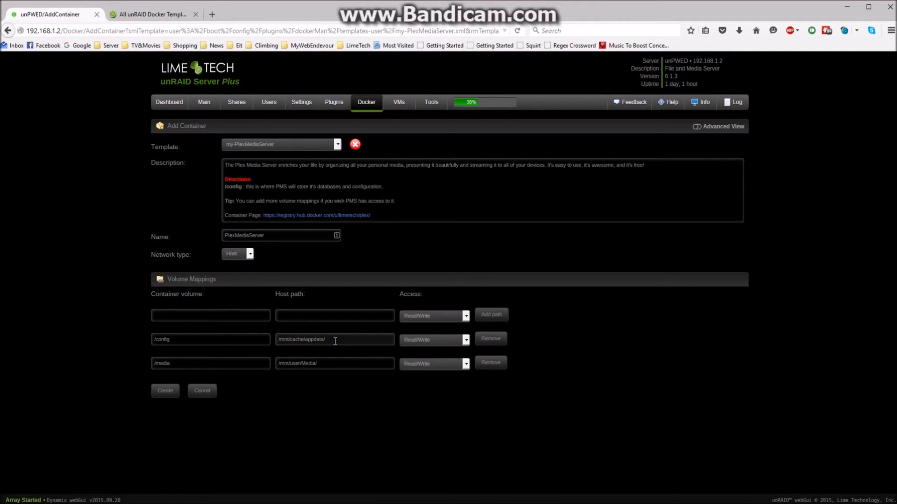
pyautogui.write('PlexMe')
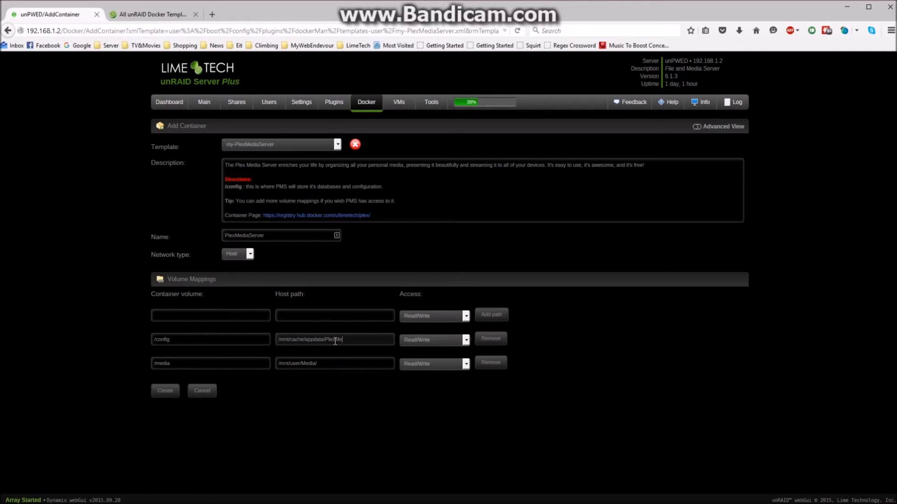
pyautogui.write('diaSer')
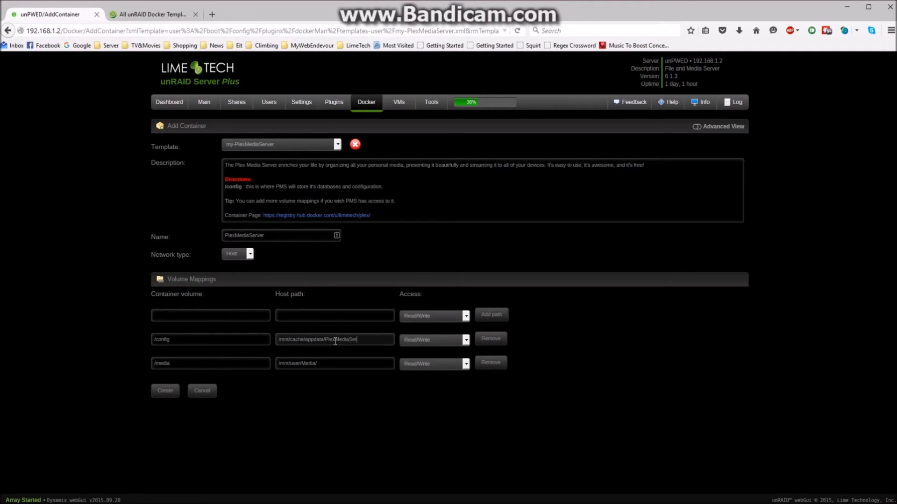
pyautogui.write('ver1/')
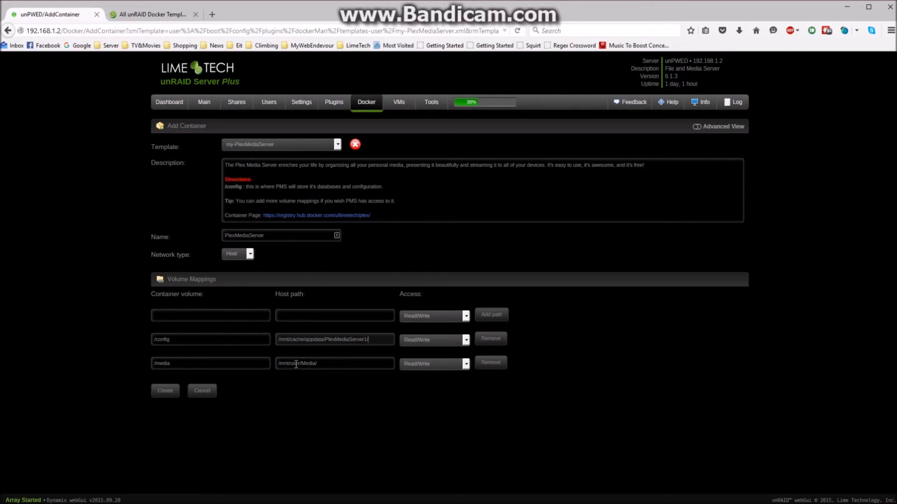
# Step: Map the /media volume's host path to the /mnt/user/Media/ share via the folder browser
pyautogui.click(325, 364)
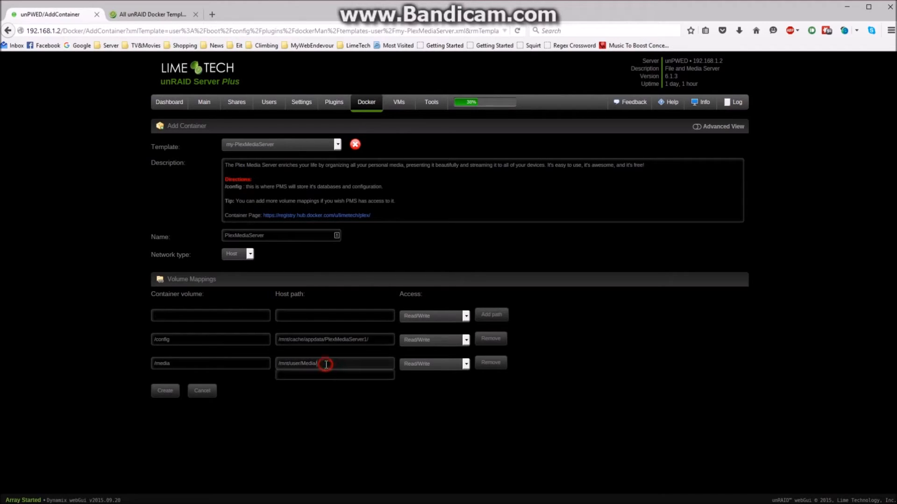
pyautogui.click(335, 364)
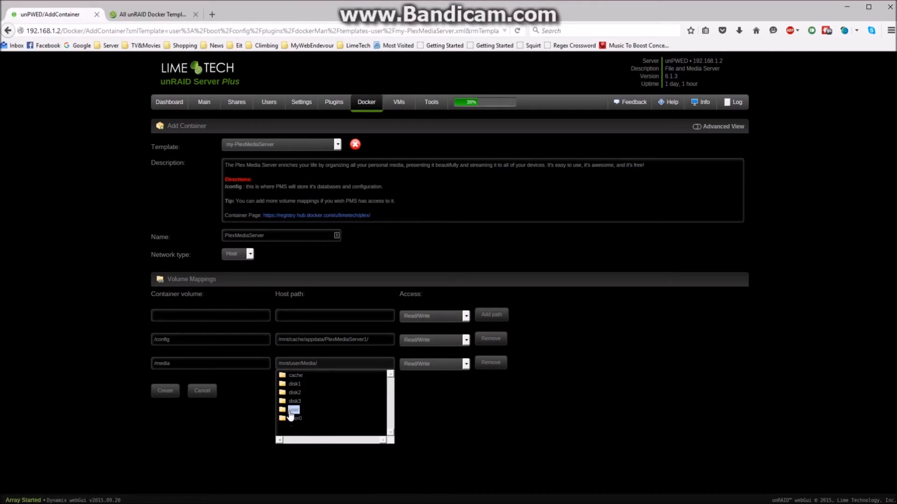
pyautogui.click(291, 410)
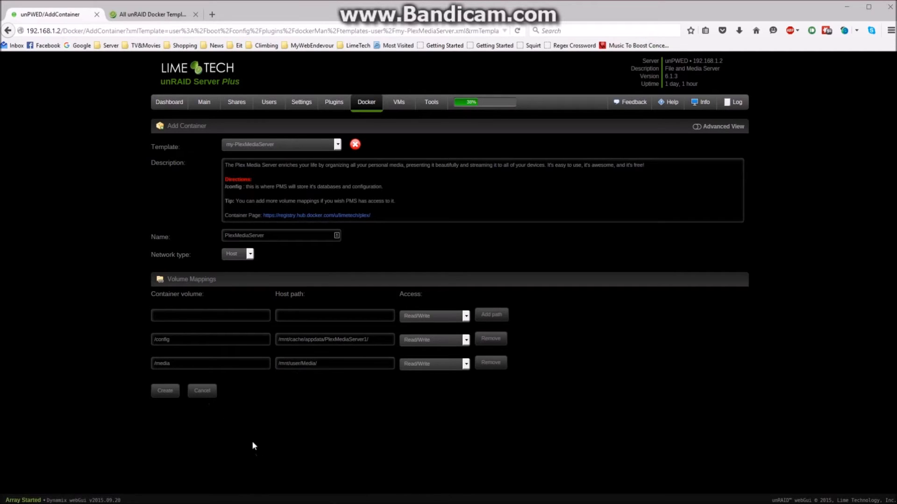
pyautogui.click(324, 363)
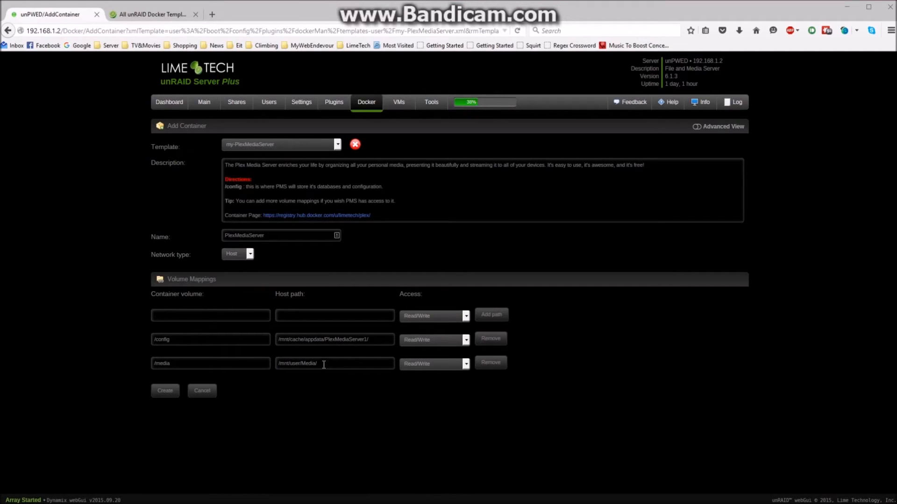
pyautogui.click(335, 364)
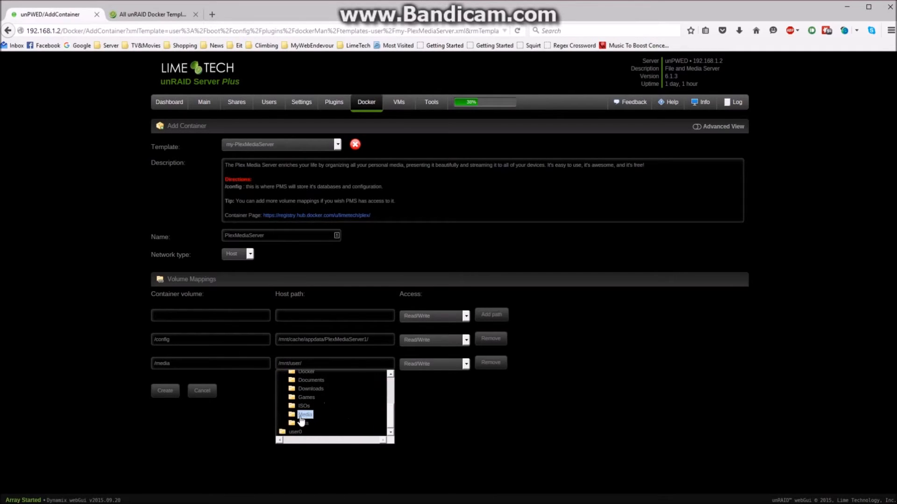
pyautogui.click(304, 415)
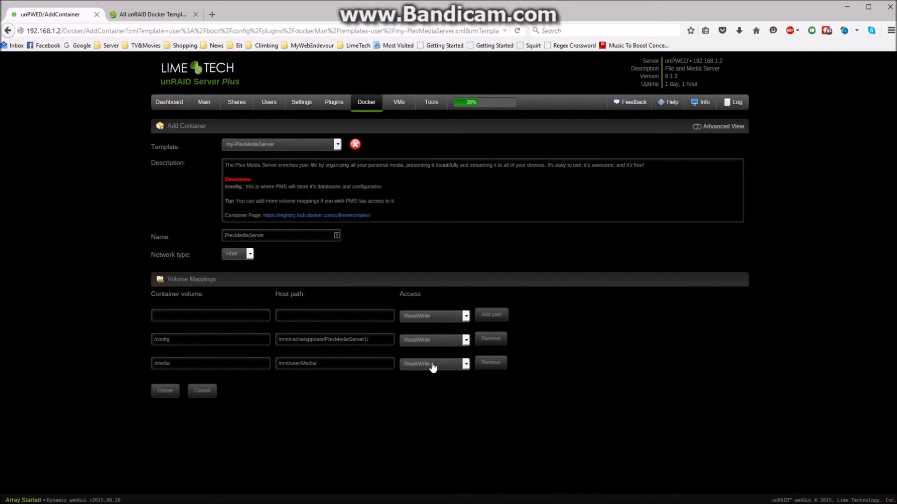
pyautogui.moveTo(426, 354)
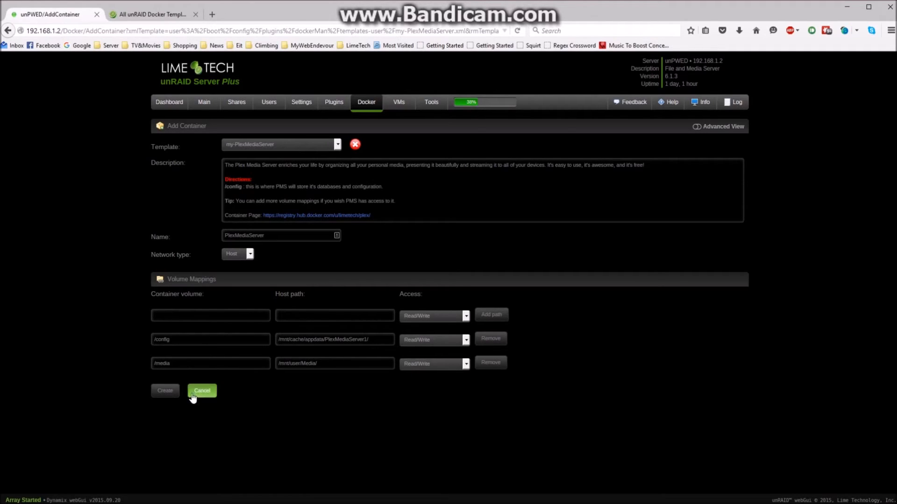
# Step: Create the PlexMediaServer container and let the limetech/plex image pull finish successfully
pyautogui.click(201, 390)
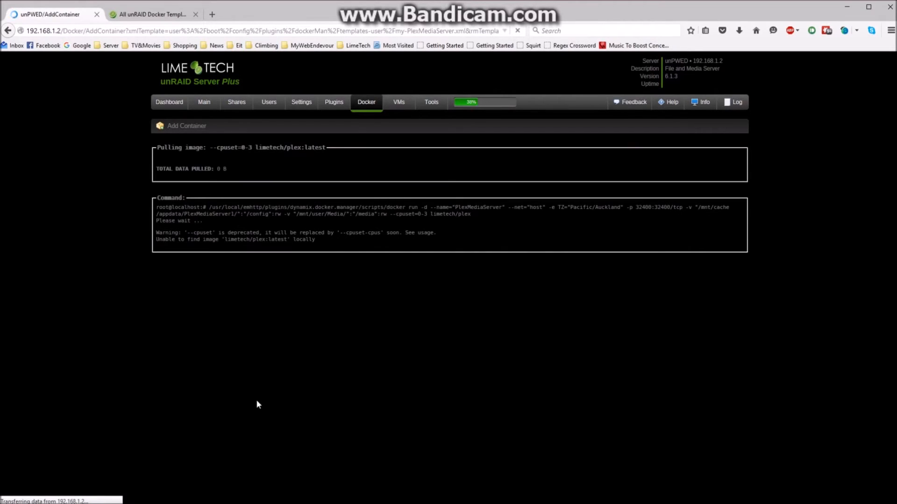
pyautogui.moveTo(269, 271)
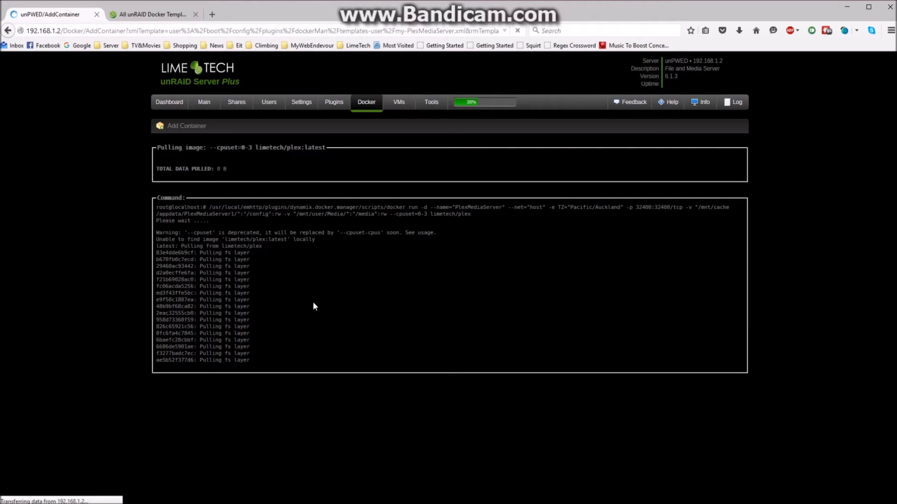
pyautogui.scroll(-3)
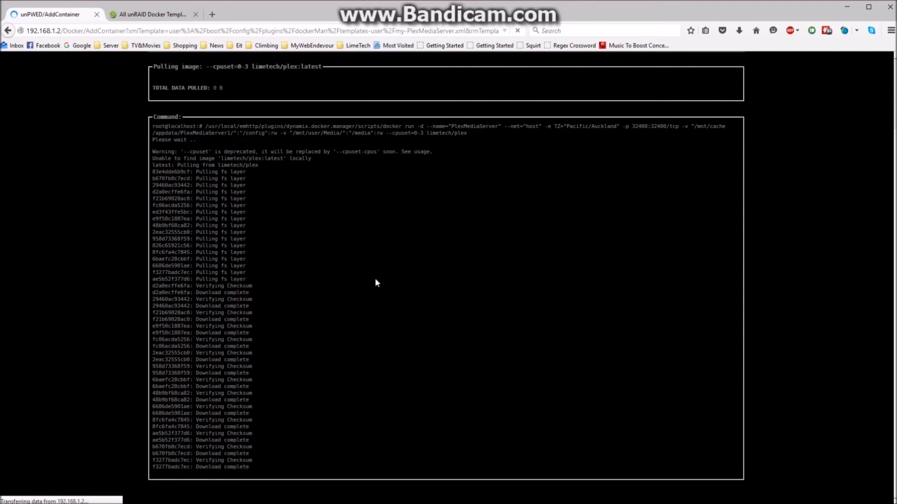
pyautogui.moveTo(731, 264)
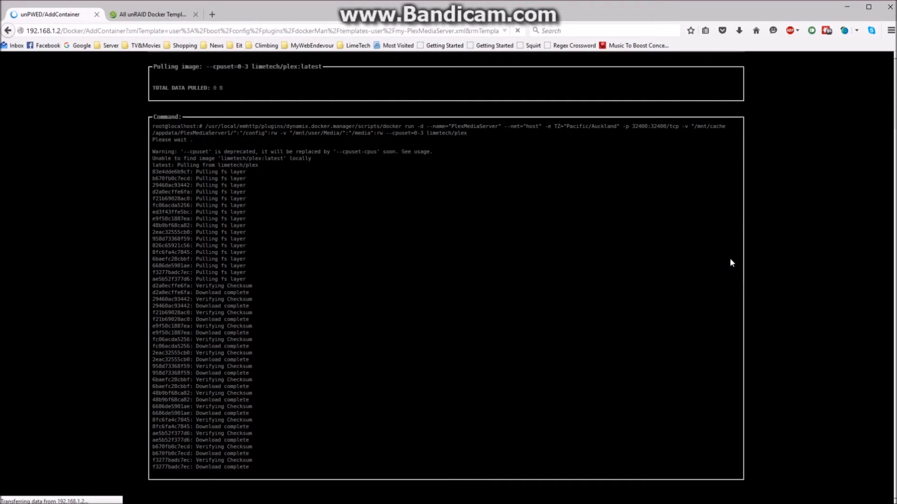
pyautogui.moveTo(520, 304)
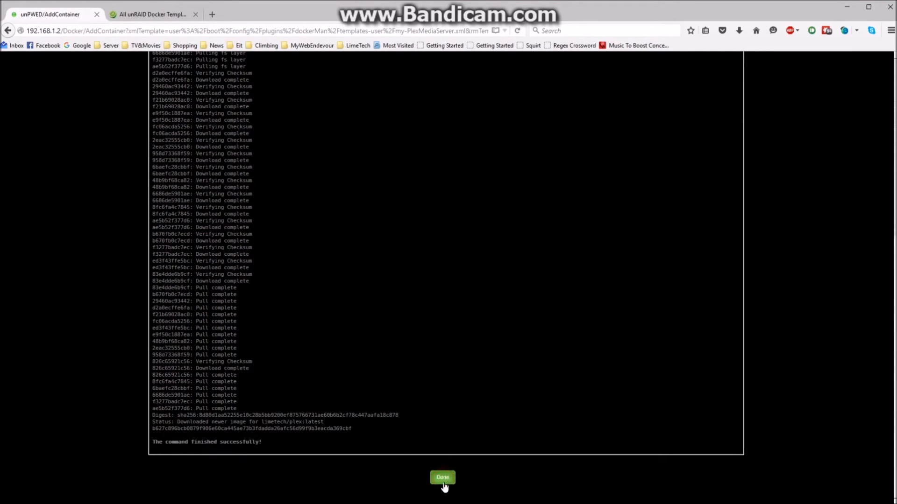
# Step: Return to the Docker container list and switch Autostart on for PlexMediaServer
pyautogui.click(443, 478)
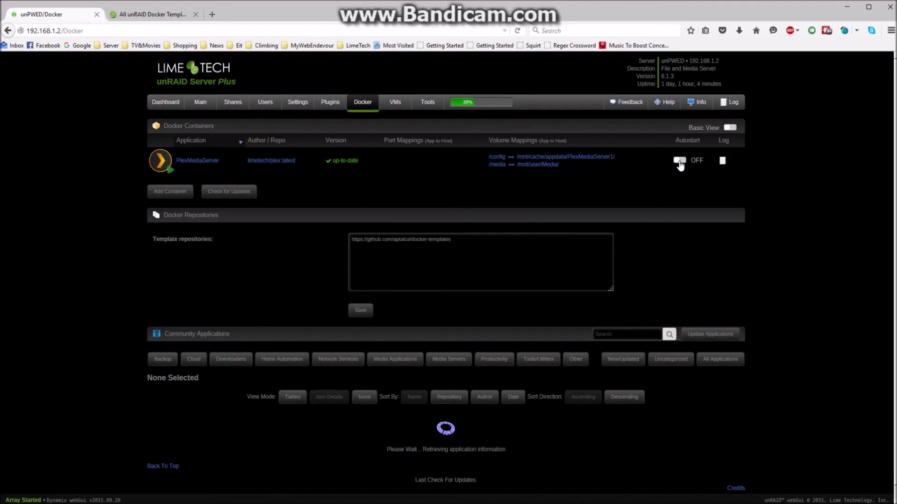
pyautogui.click(679, 160)
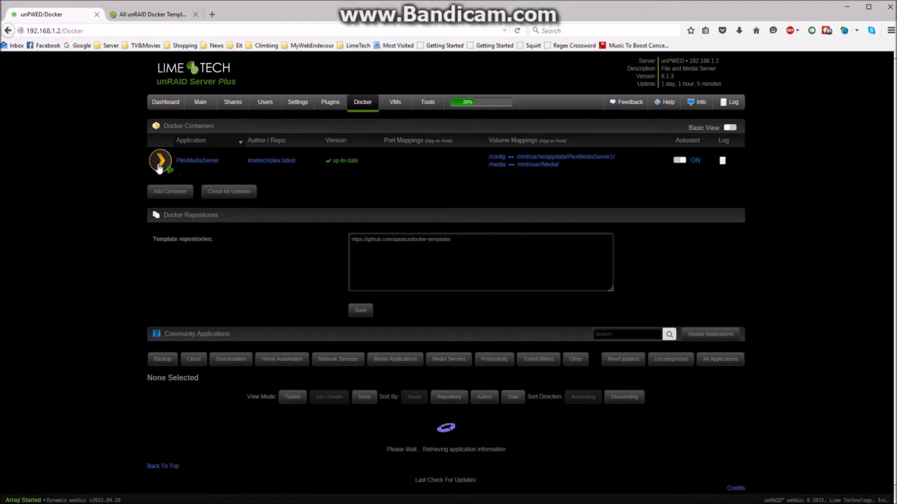
pyautogui.click(161, 162)
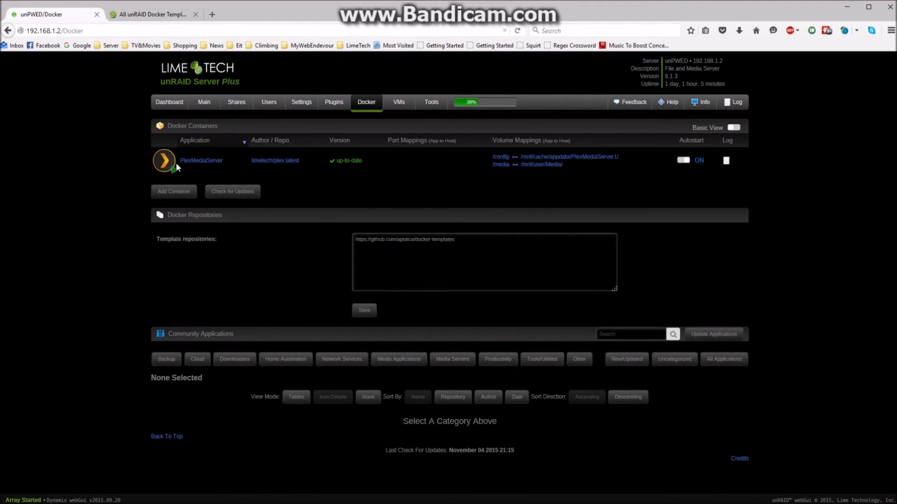
pyautogui.moveTo(98, 77)
pyautogui.write(':324')
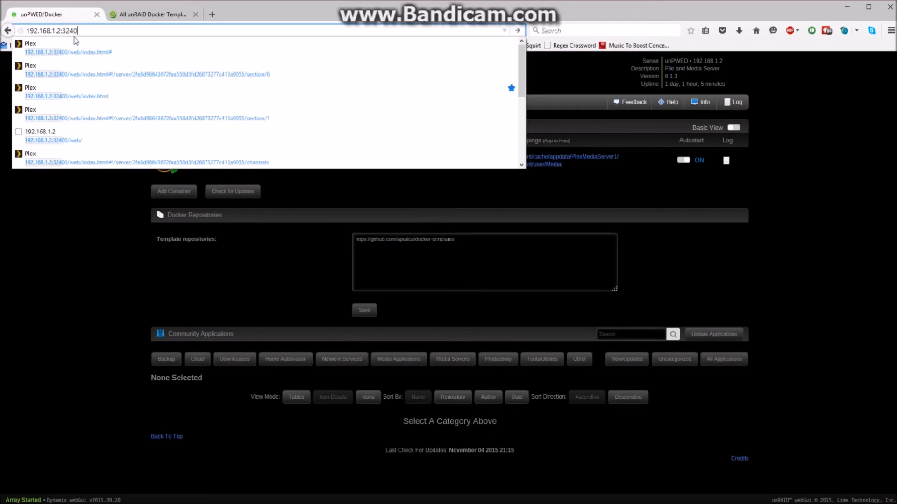
# Step: Browse to the server at 192.168.1.2:32400 to load the Plex web interface
pyautogui.write('0/web/index.html')
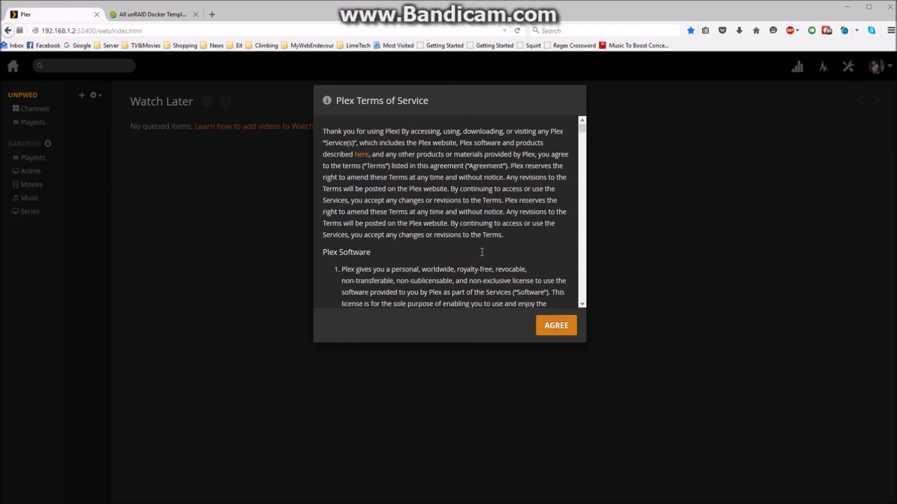
pyautogui.moveTo(554, 329)
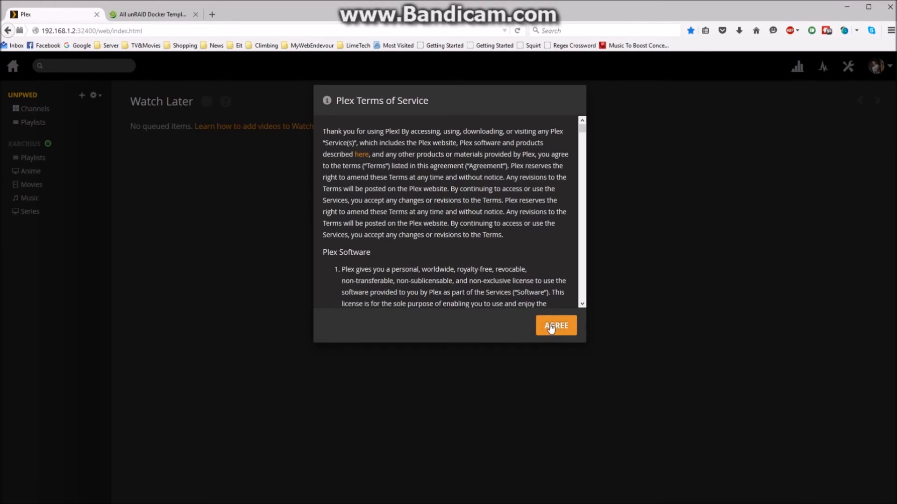
# Step: Agree to the Plex Terms of Service to reach the Watch Later home page
pyautogui.click(555, 325)
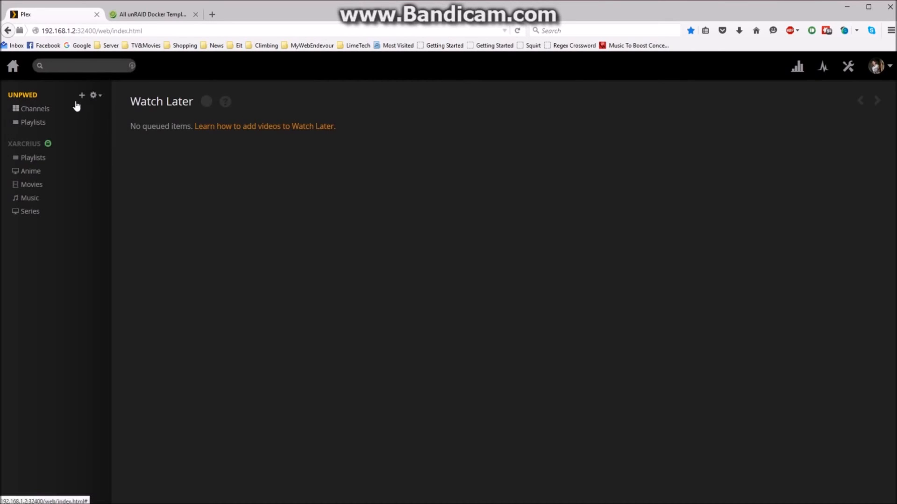
pyautogui.moveTo(83, 98)
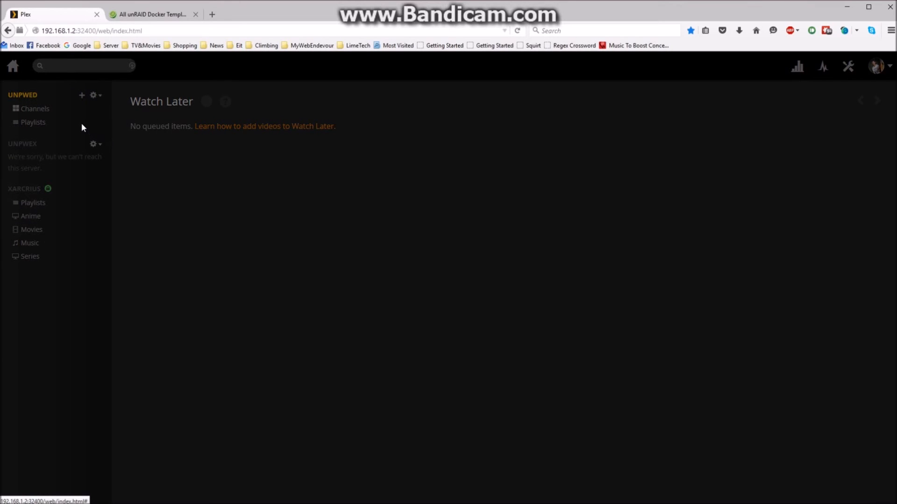
pyautogui.moveTo(397, 373)
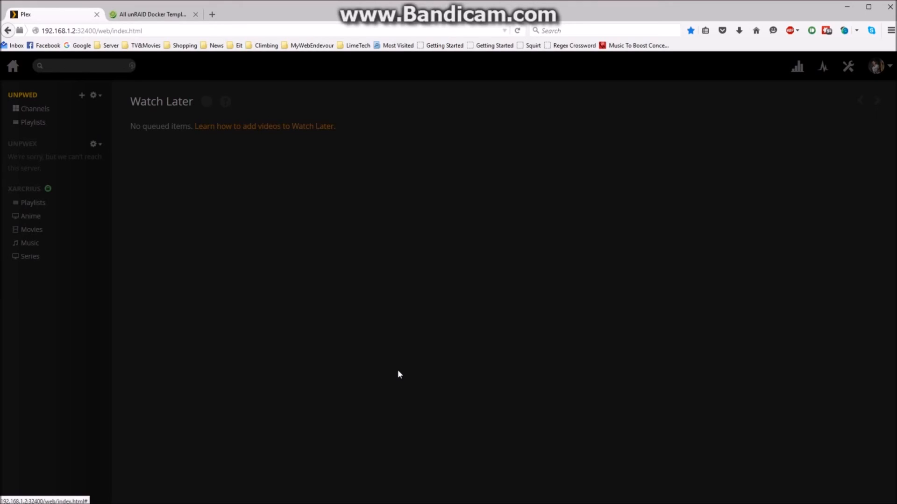
# Step: Add a new Movies-type library named Movies with English language and continue to folders
pyautogui.click(82, 95)
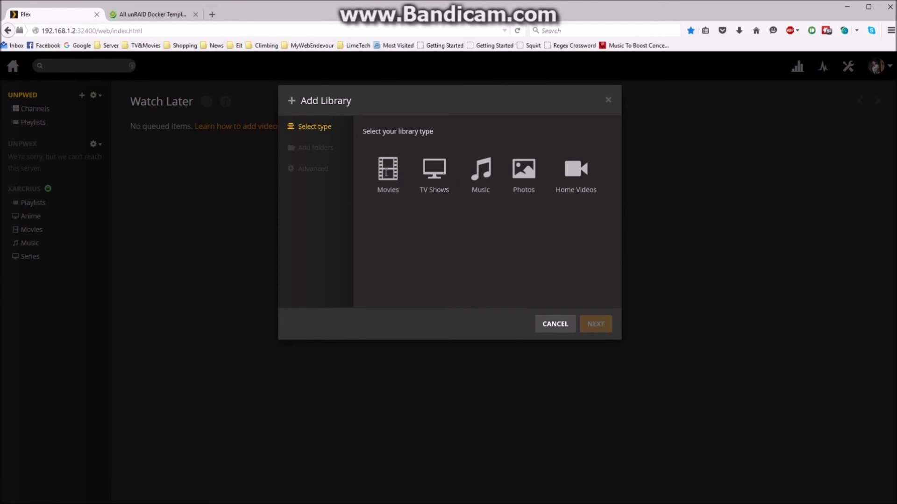
pyautogui.click(388, 172)
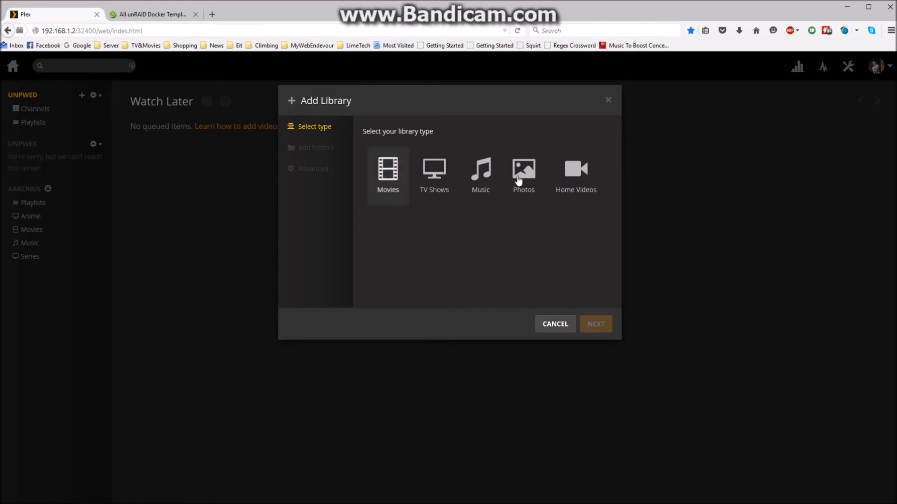
pyautogui.click(481, 173)
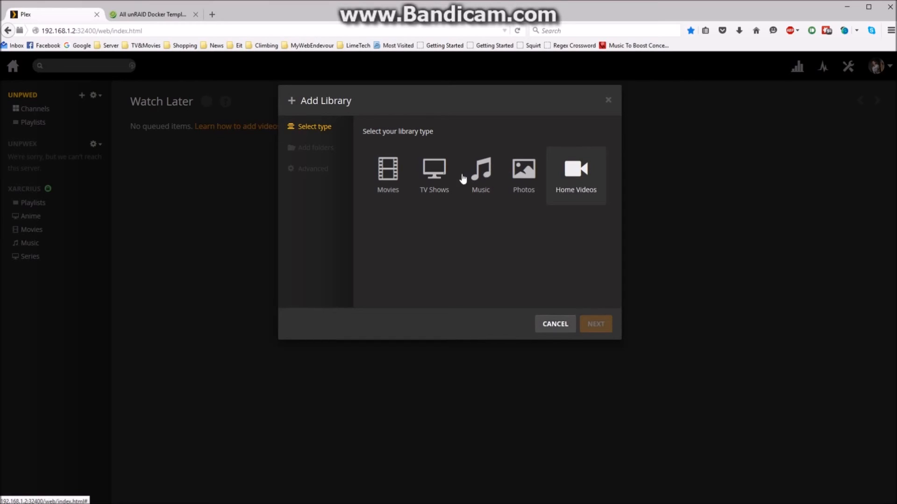
pyautogui.click(388, 172)
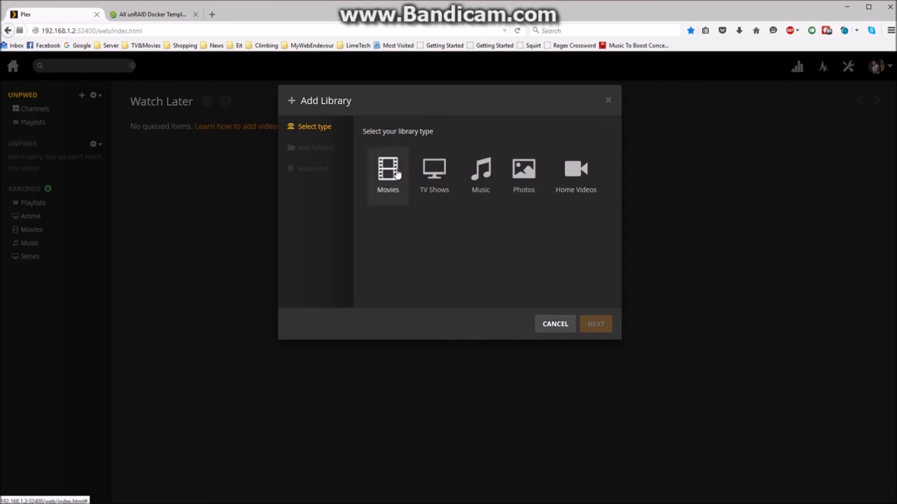
pyautogui.moveTo(403, 200)
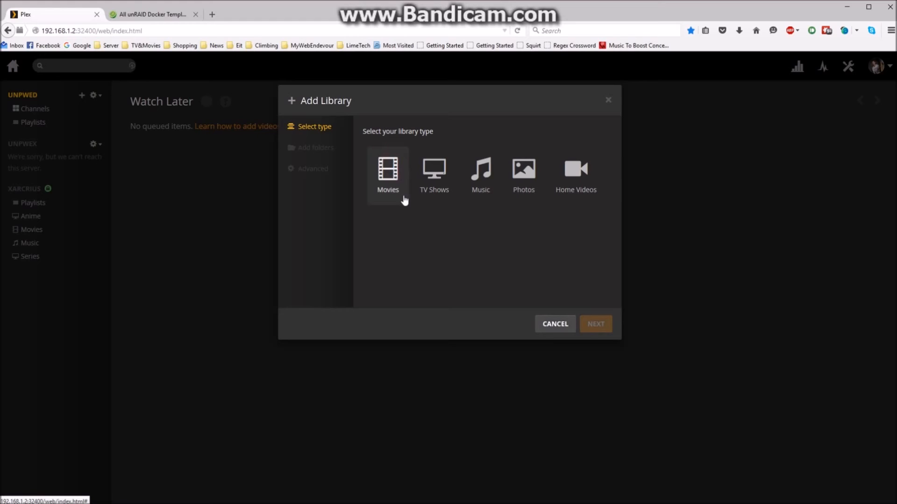
pyautogui.moveTo(388, 179)
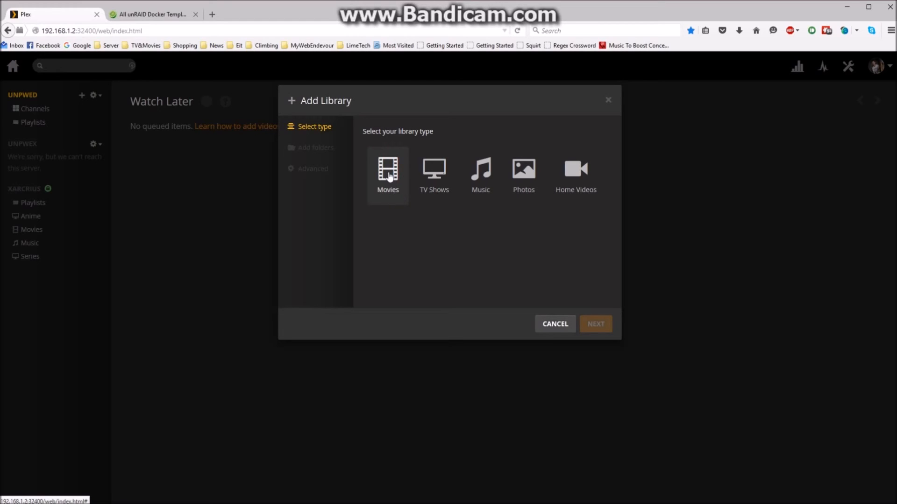
pyautogui.click(388, 170)
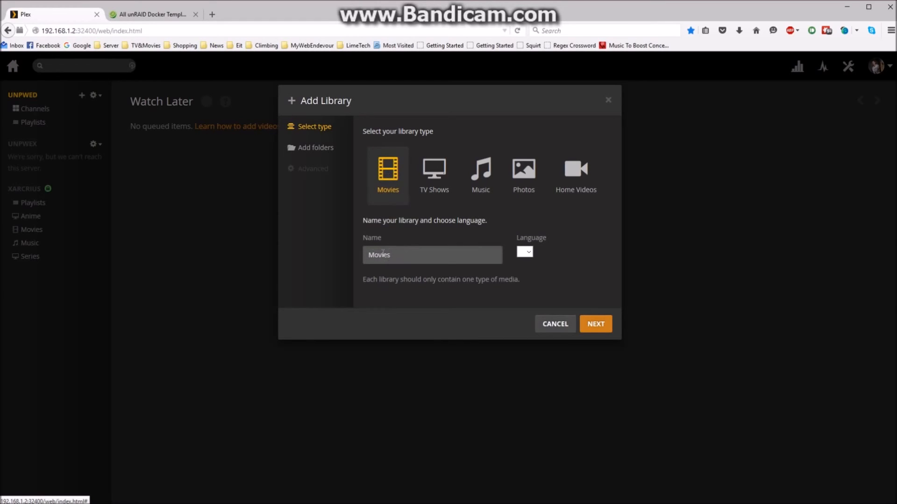
pyautogui.click(525, 252)
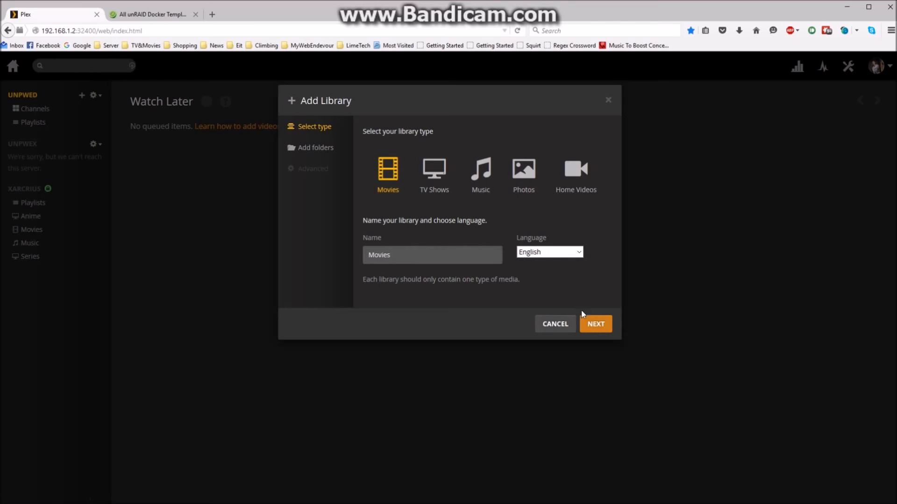
pyautogui.moveTo(514, 271)
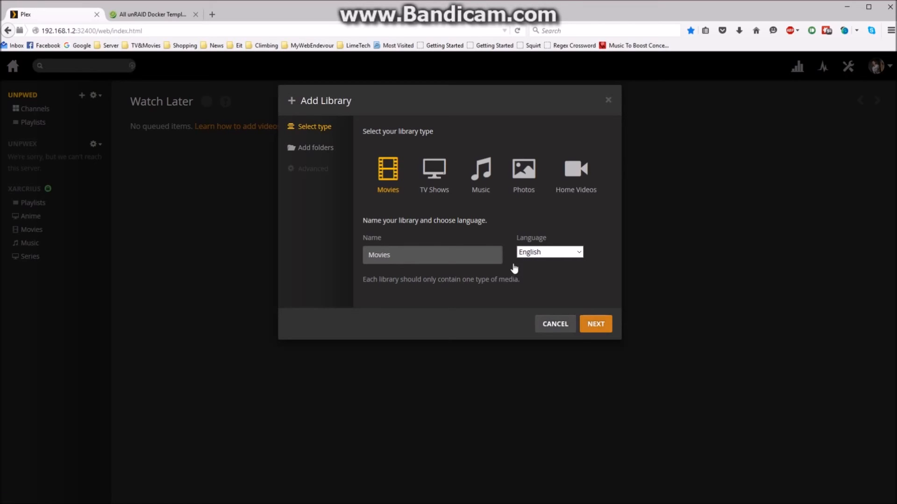
pyautogui.click(596, 323)
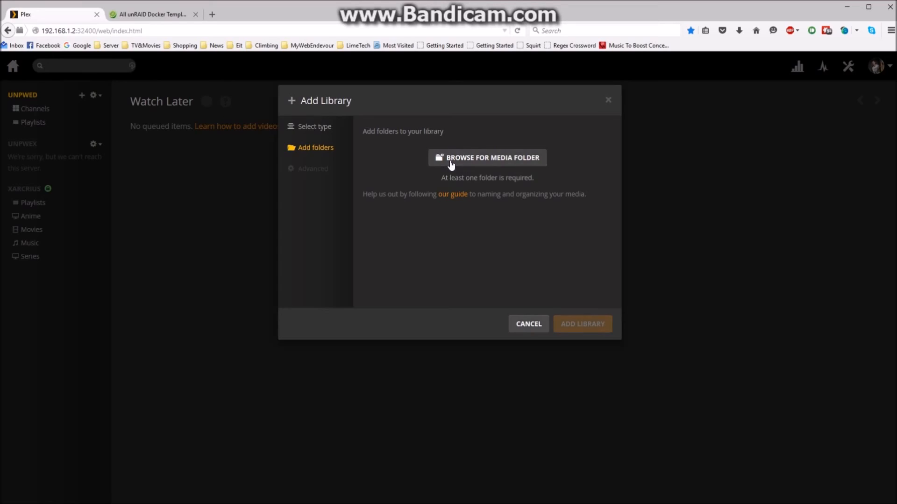
# Step: Browse media > Videos > Movies and add /media/Videos/Movies as the library folder
pyautogui.click(488, 157)
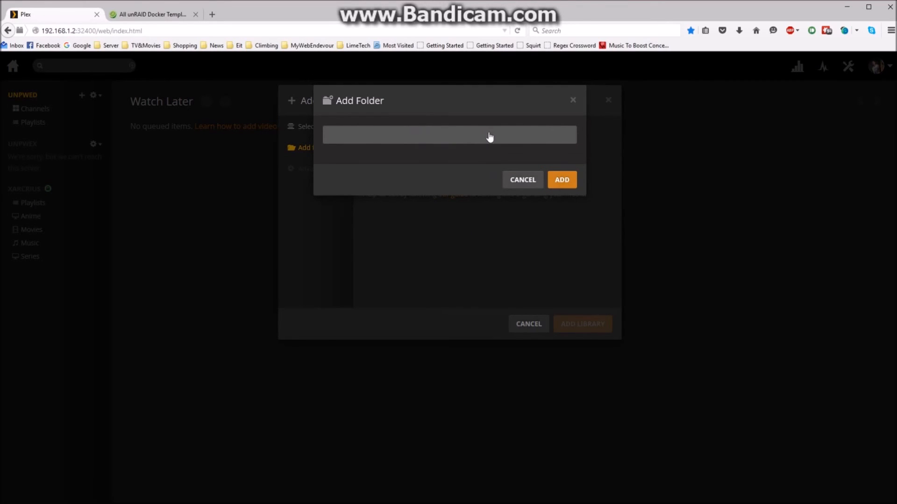
pyautogui.click(449, 135)
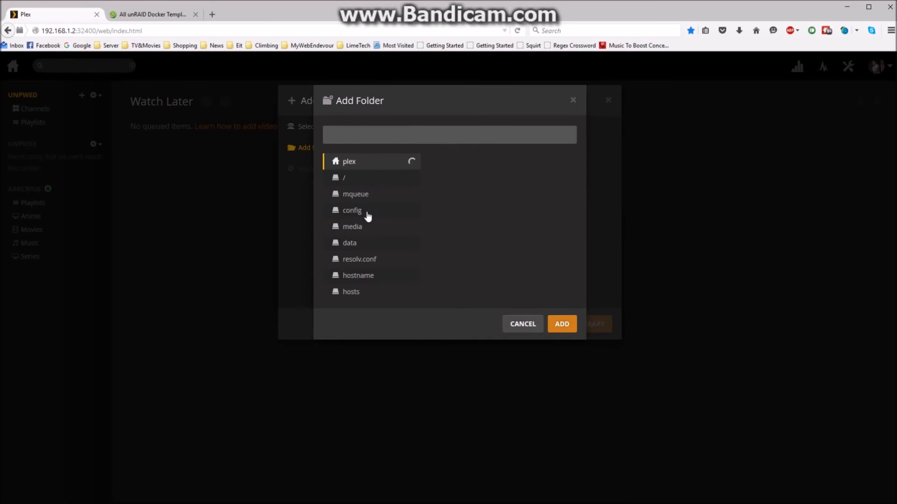
pyautogui.moveTo(352, 230)
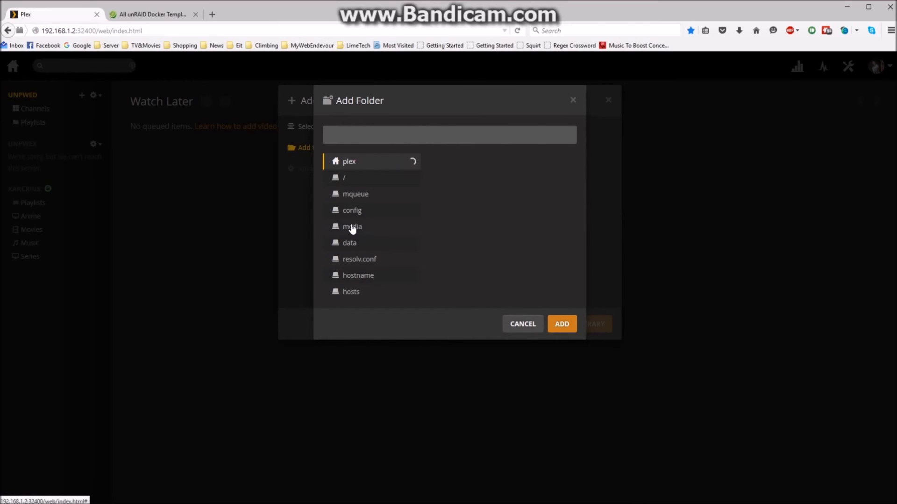
pyautogui.moveTo(376, 237)
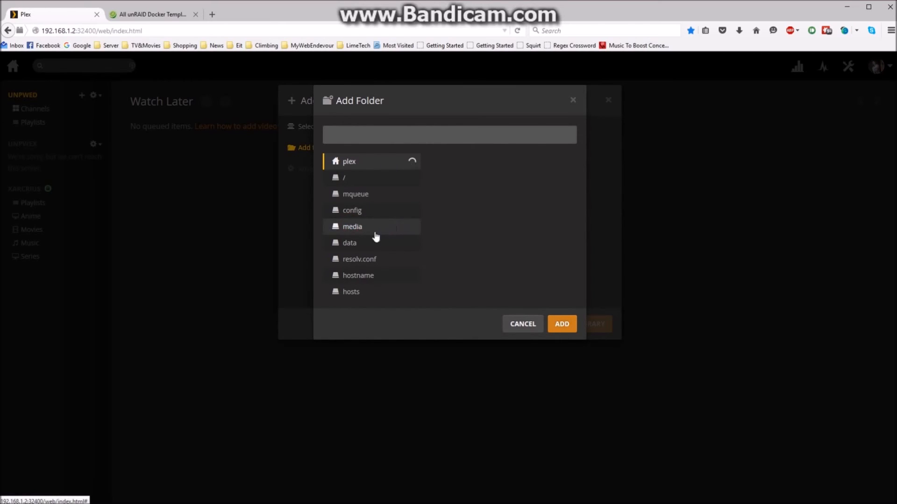
pyautogui.click(354, 226)
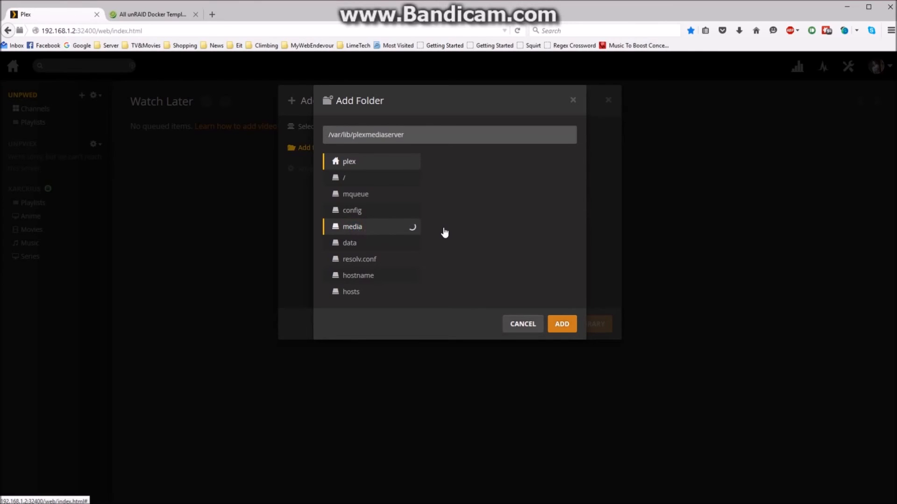
pyautogui.moveTo(444, 230)
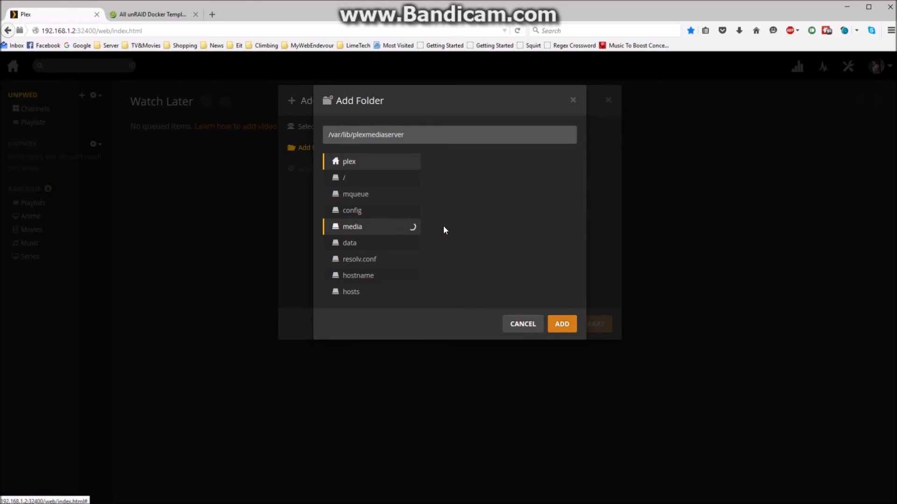
pyautogui.click(352, 226)
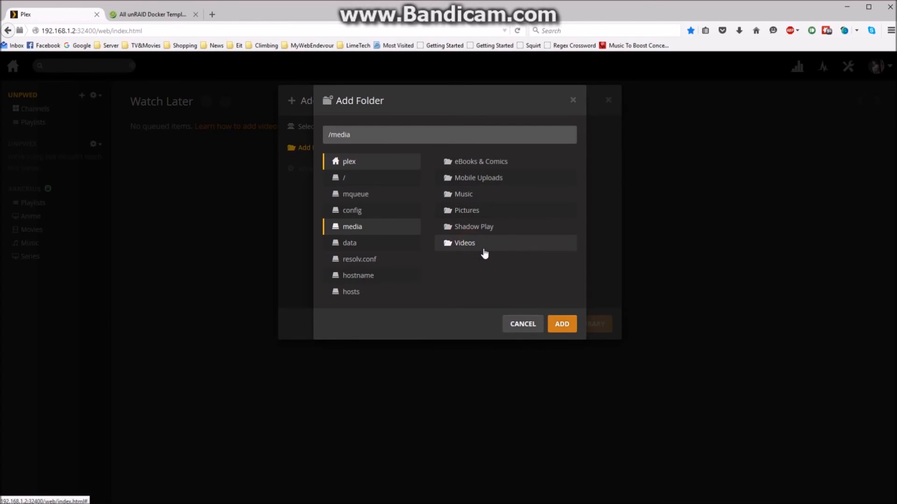
pyautogui.click(478, 247)
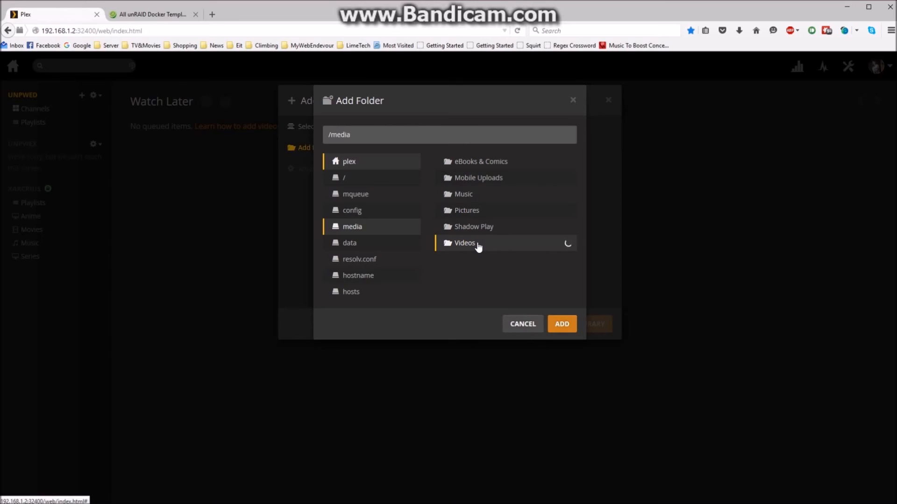
pyautogui.click(465, 243)
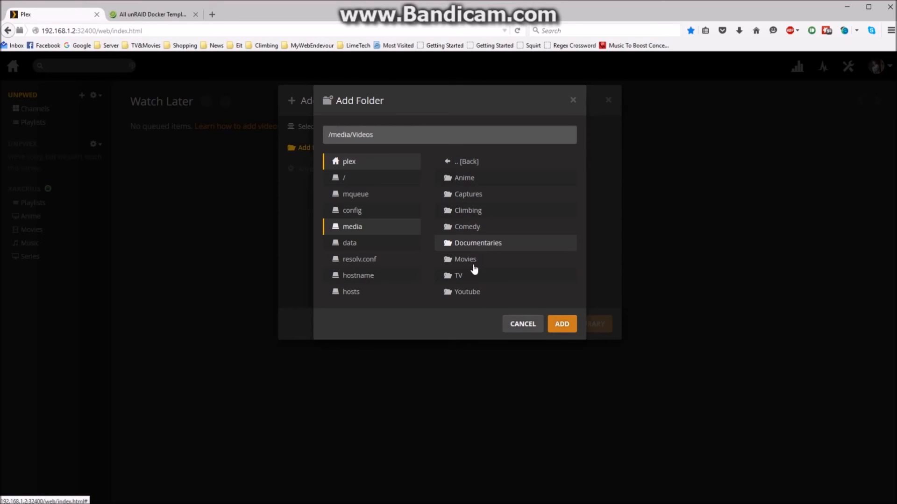
pyautogui.moveTo(467, 261)
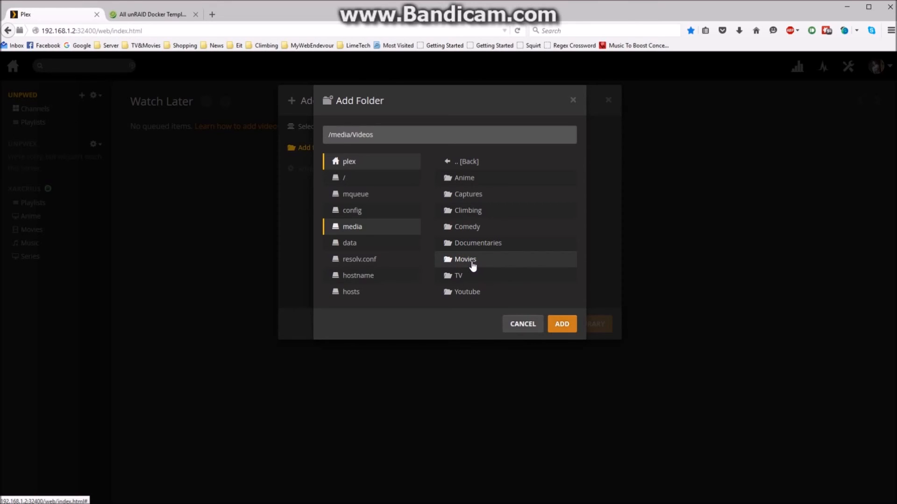
pyautogui.click(465, 259)
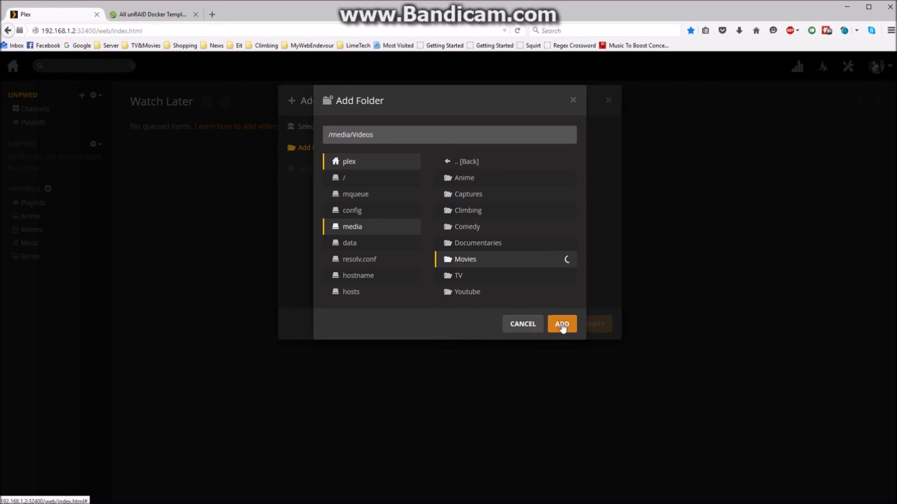
pyautogui.click(466, 260)
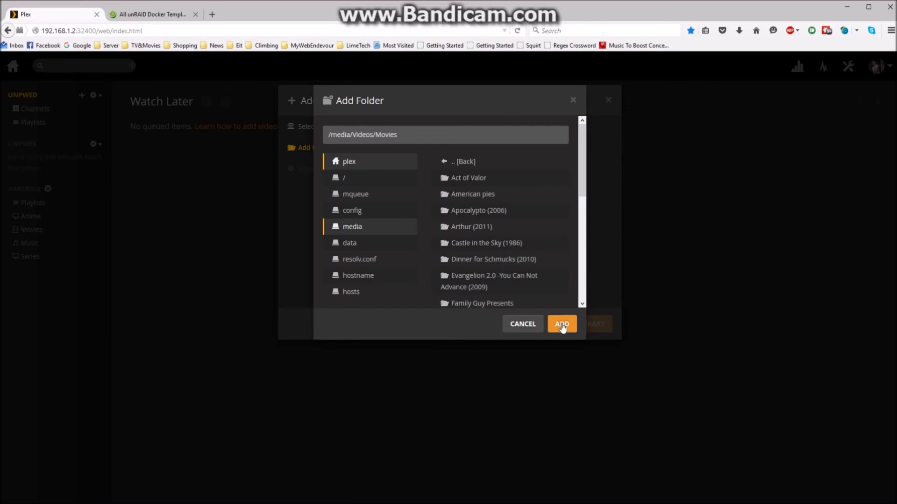
pyautogui.moveTo(556, 336)
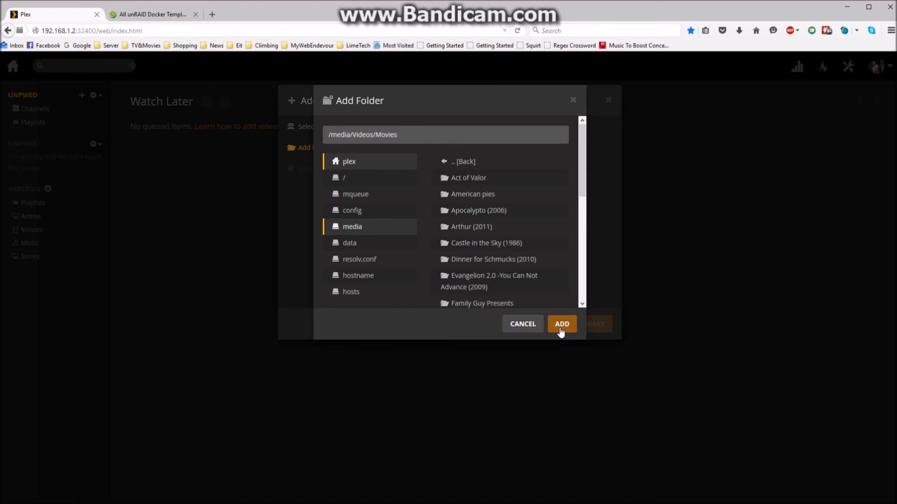
pyautogui.click(561, 324)
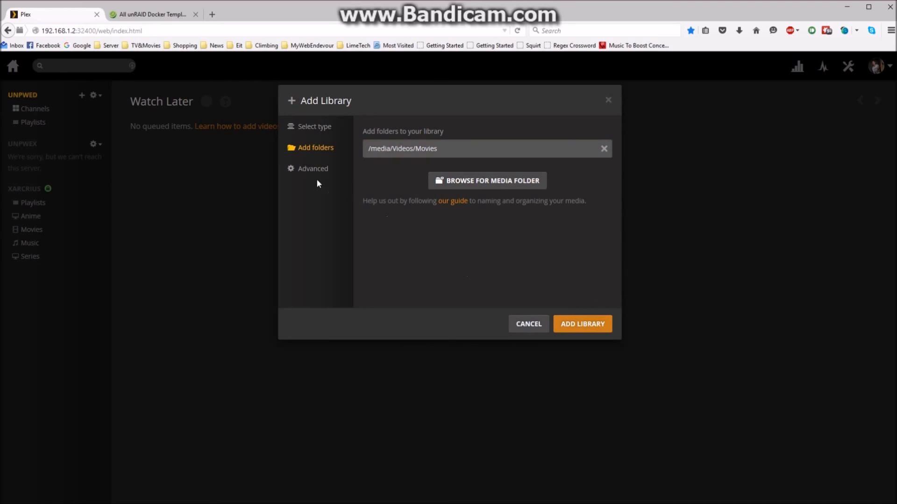
pyautogui.moveTo(323, 174)
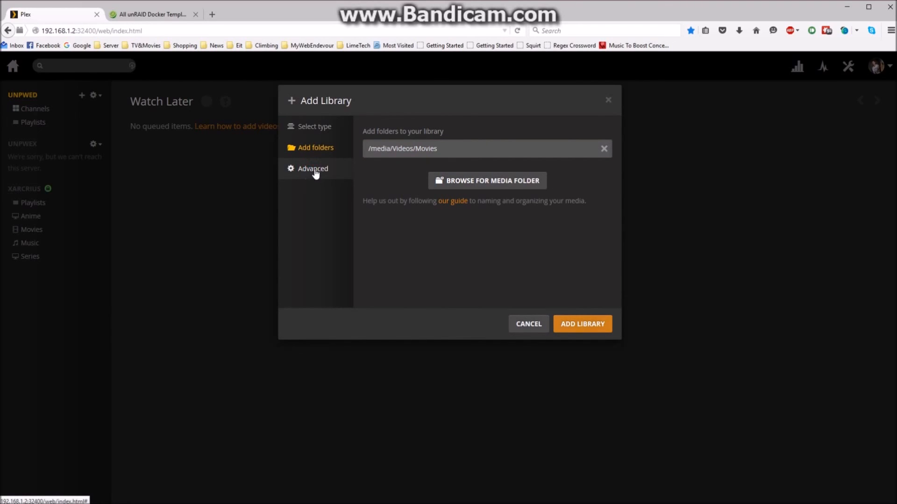
pyautogui.moveTo(321, 173)
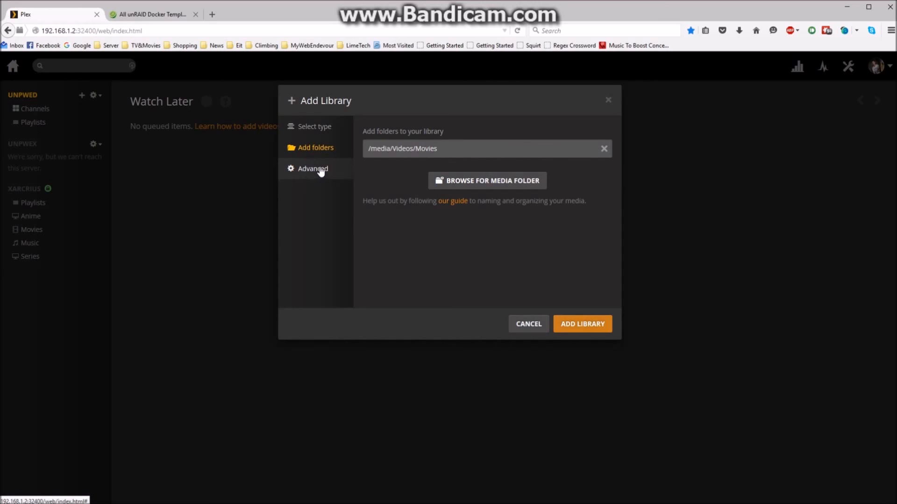
# Step: Review the library's advanced settings: Plex Movie Scanner, Freebase agent and trailer options
pyautogui.click(312, 168)
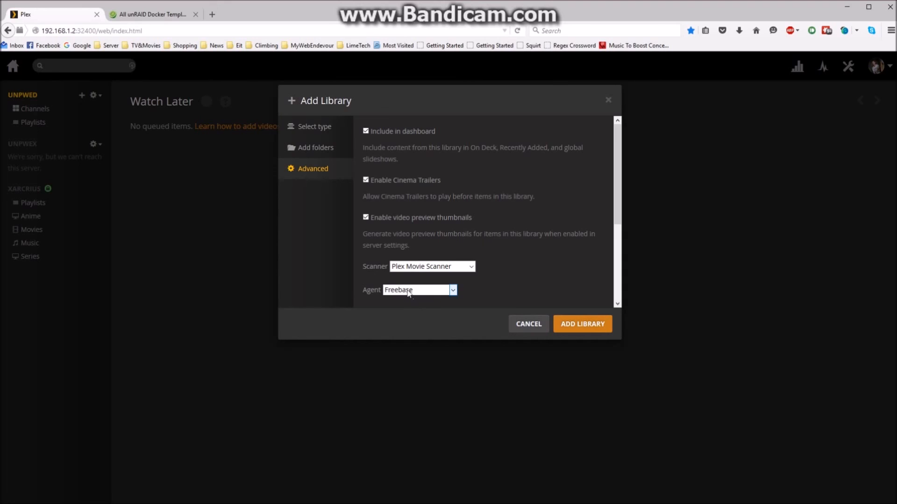
pyautogui.scroll(-3)
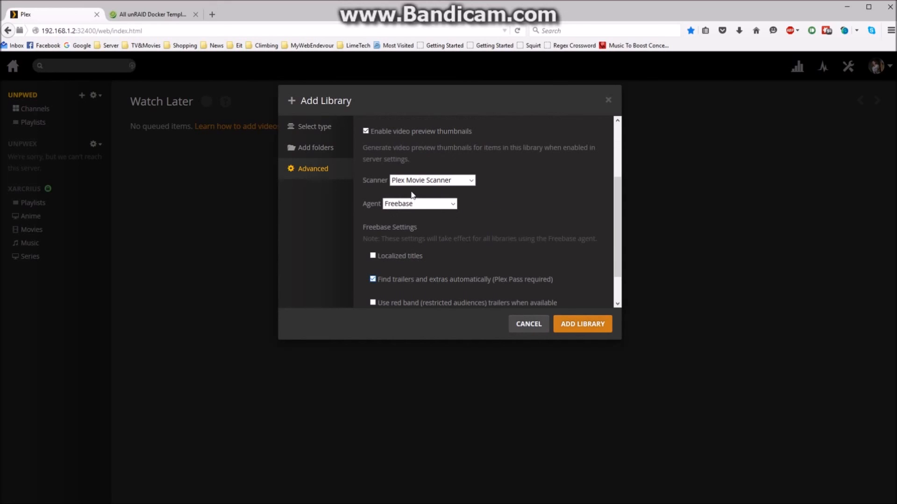
pyautogui.scroll(-3)
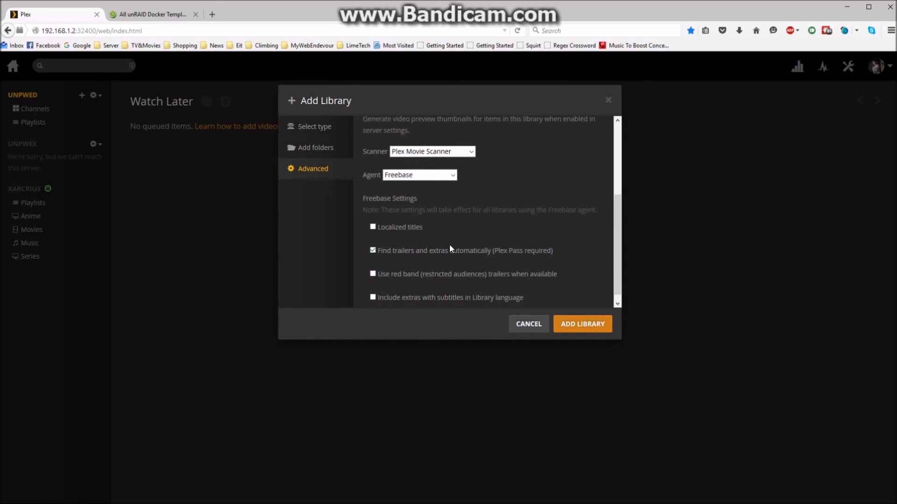
pyautogui.moveTo(394, 234)
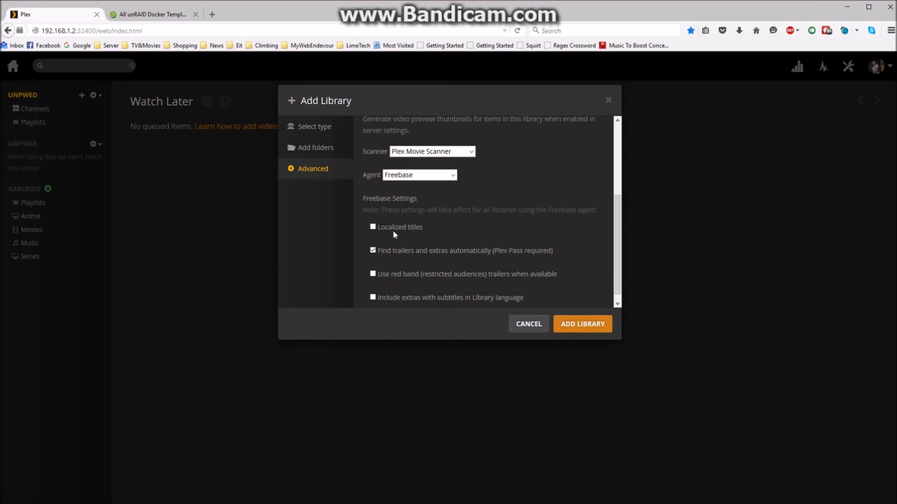
pyautogui.scroll(-3)
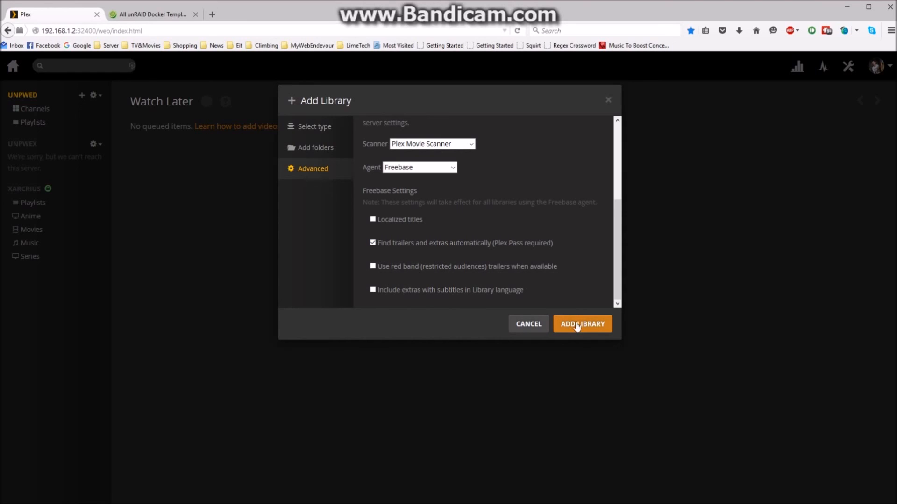
# Step: Add the Movies library and let it scan, showing 462 movies with posters
pyautogui.click(583, 323)
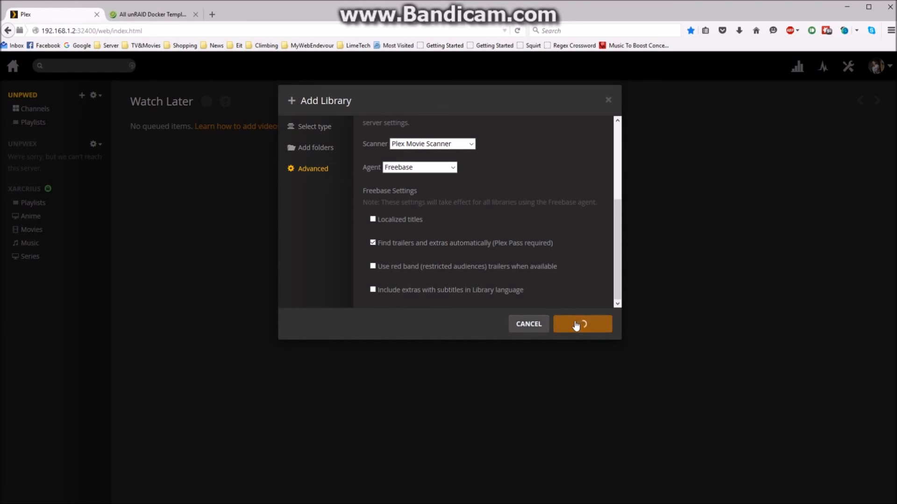
pyautogui.click(583, 323)
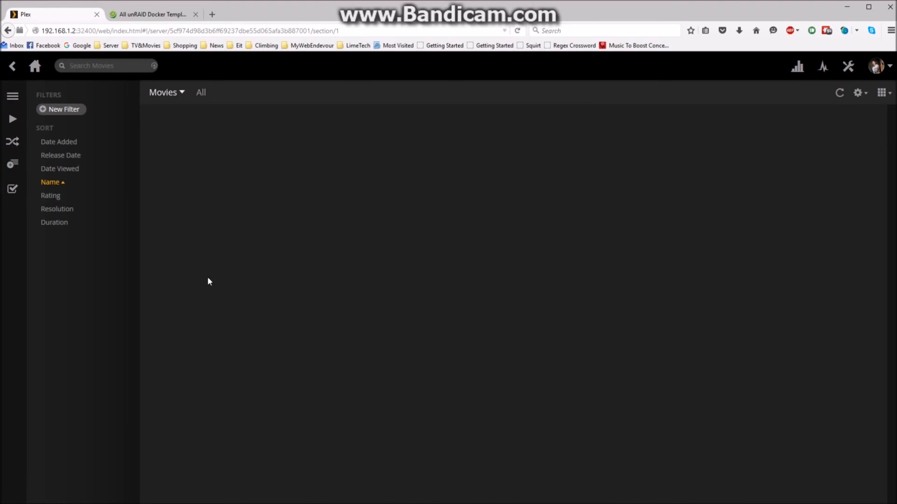
pyautogui.moveTo(218, 222)
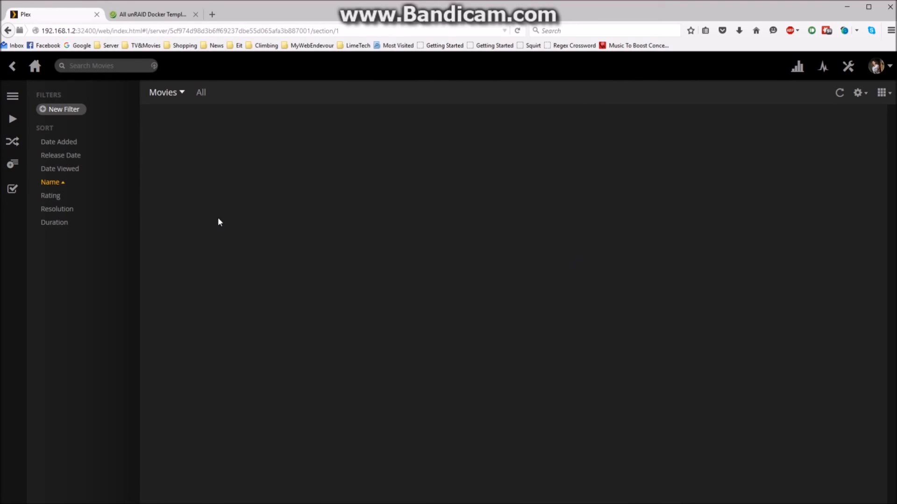
pyautogui.moveTo(178, 139)
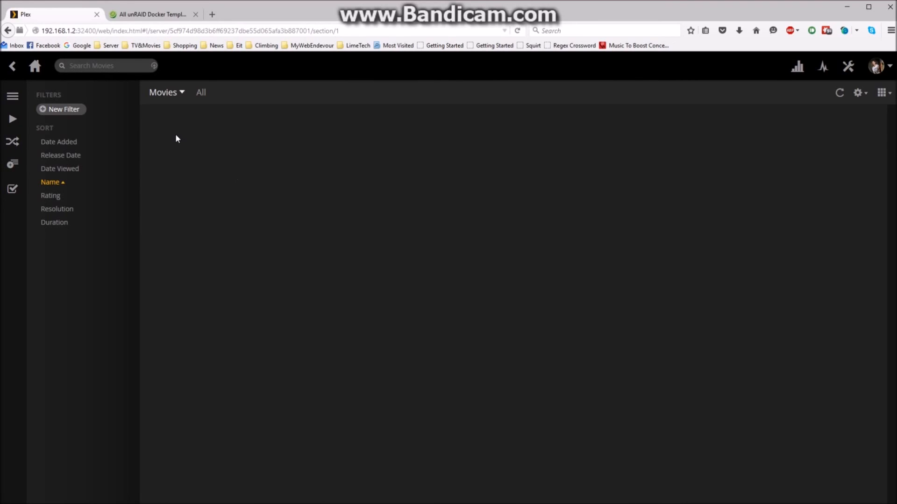
pyautogui.moveTo(499, 197)
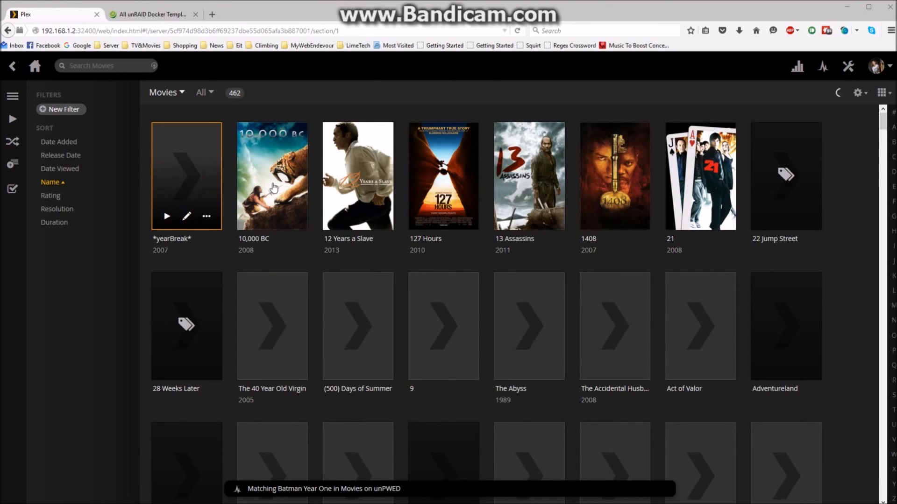
pyautogui.moveTo(297, 195)
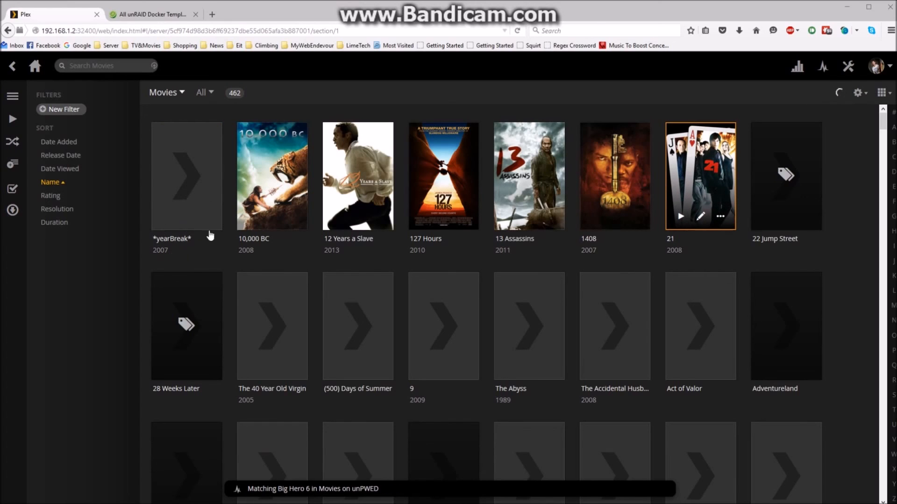
pyautogui.moveTo(470, 345)
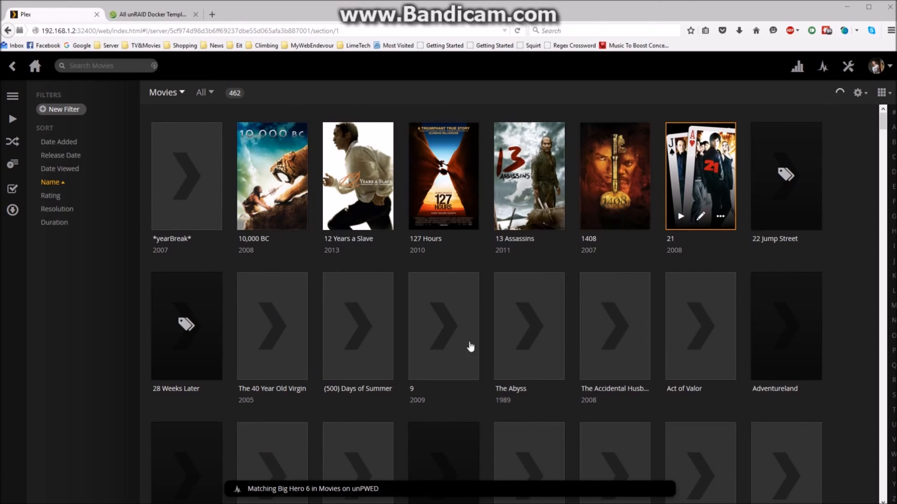
pyautogui.moveTo(652, 333)
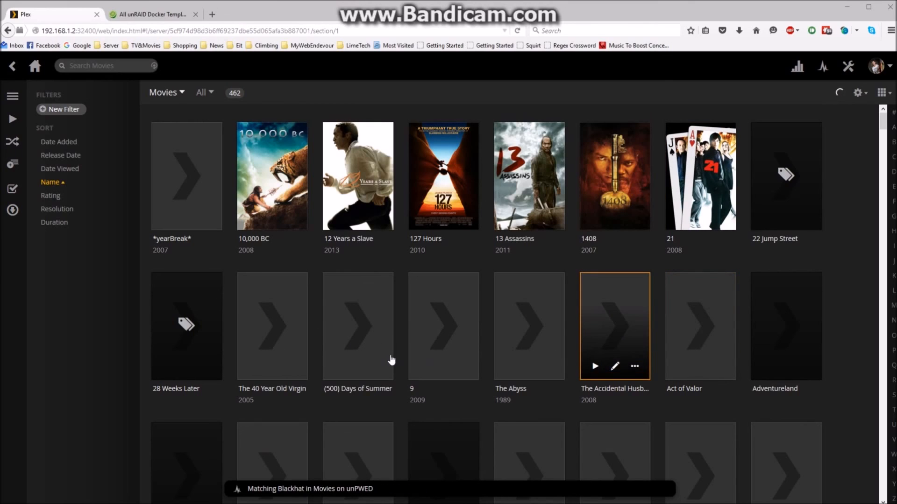
pyautogui.moveTo(456, 400)
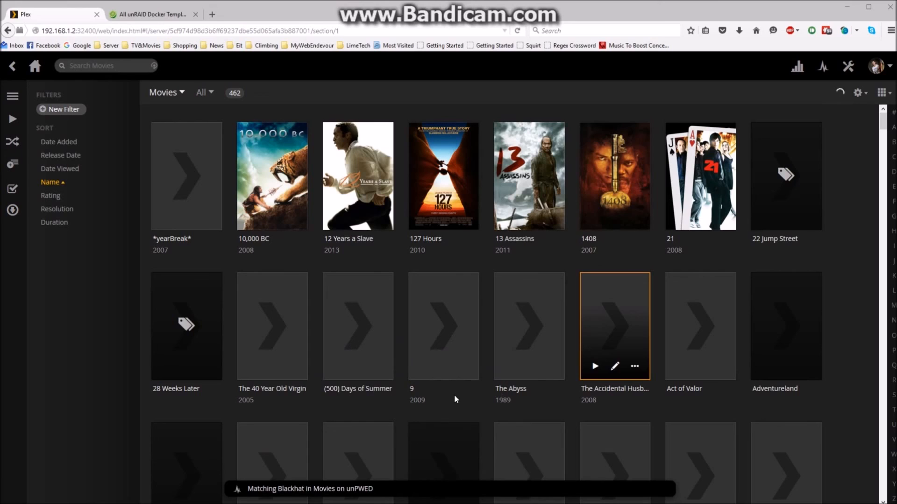